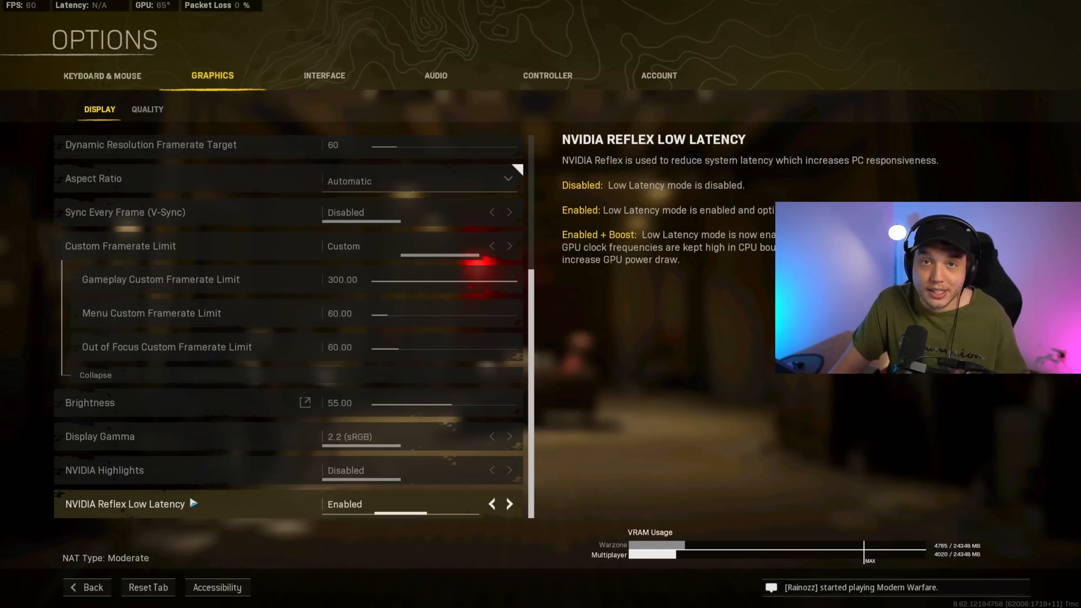
Step: Switch the Warzone Graphics options to the Quality settings, where Field of View is 120
click(146, 109)
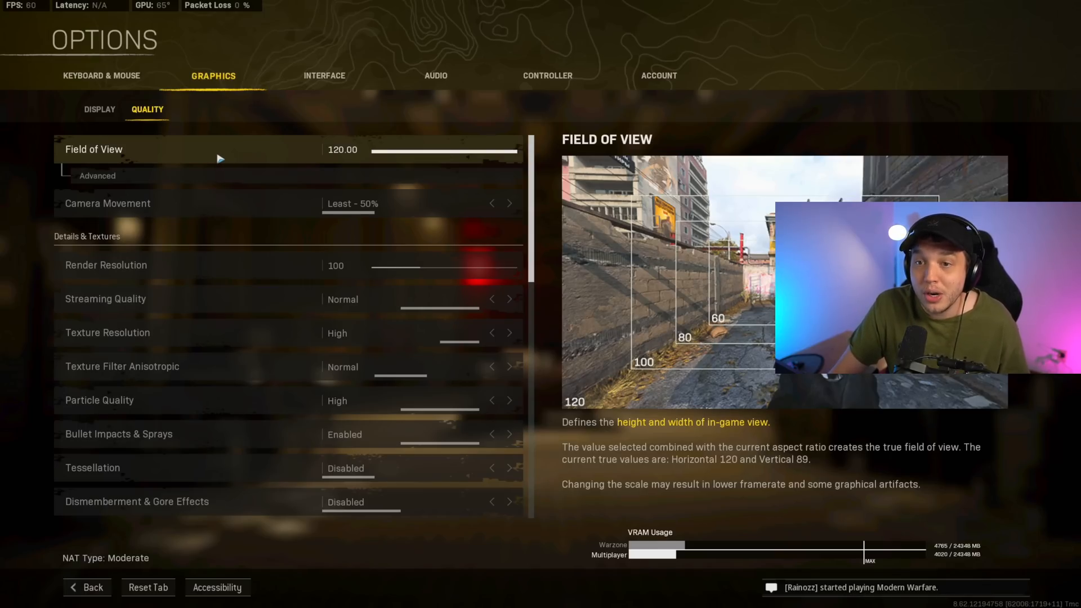
Step: Expand the advanced field-of-view options, showing ADS Field of View set to Affected
click(97, 176)
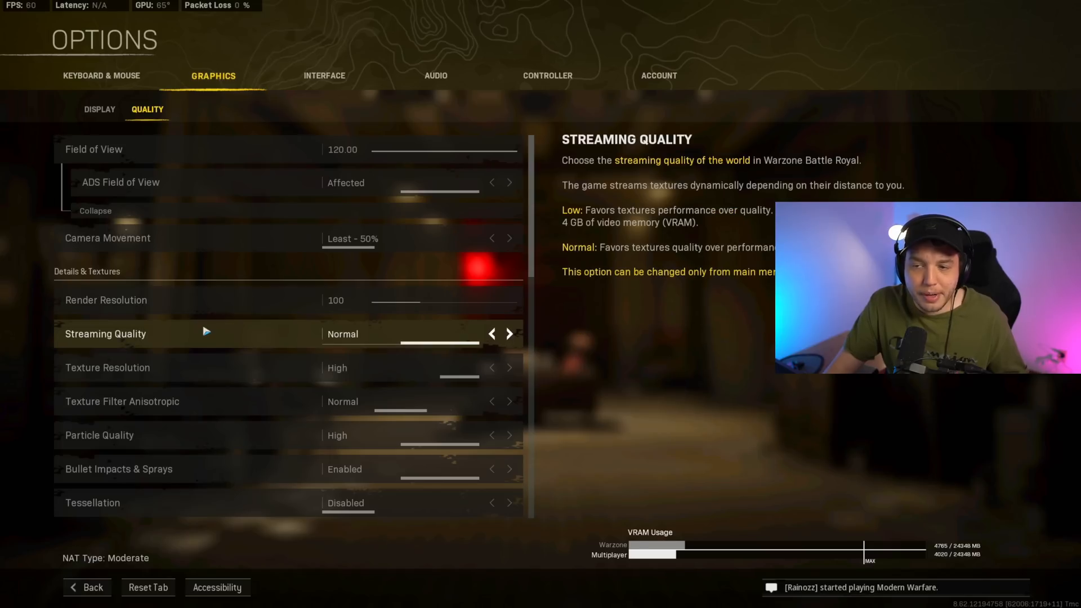
mouse_move(204, 358)
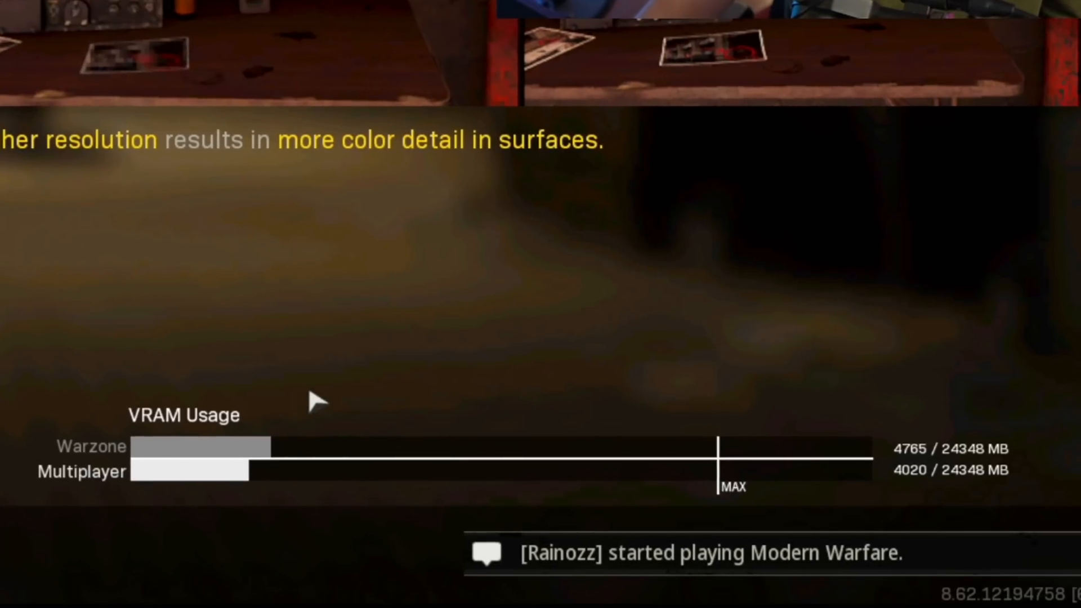
mouse_move(303, 364)
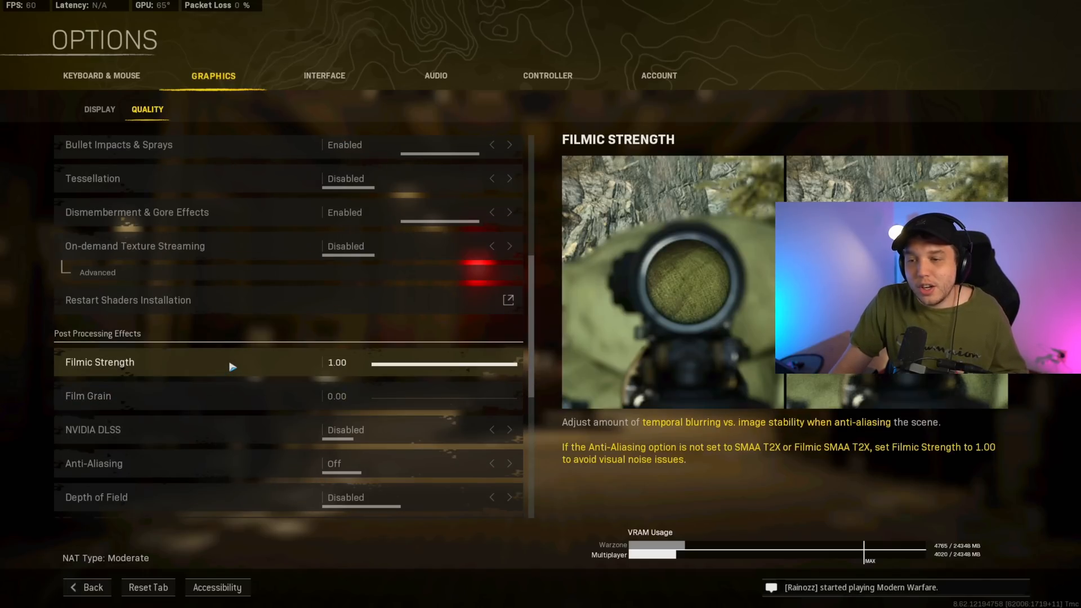
Step: Leave Filmic Strength at 1.00 and Film Grain at 0.00 under Post Processing Effects
click(88, 395)
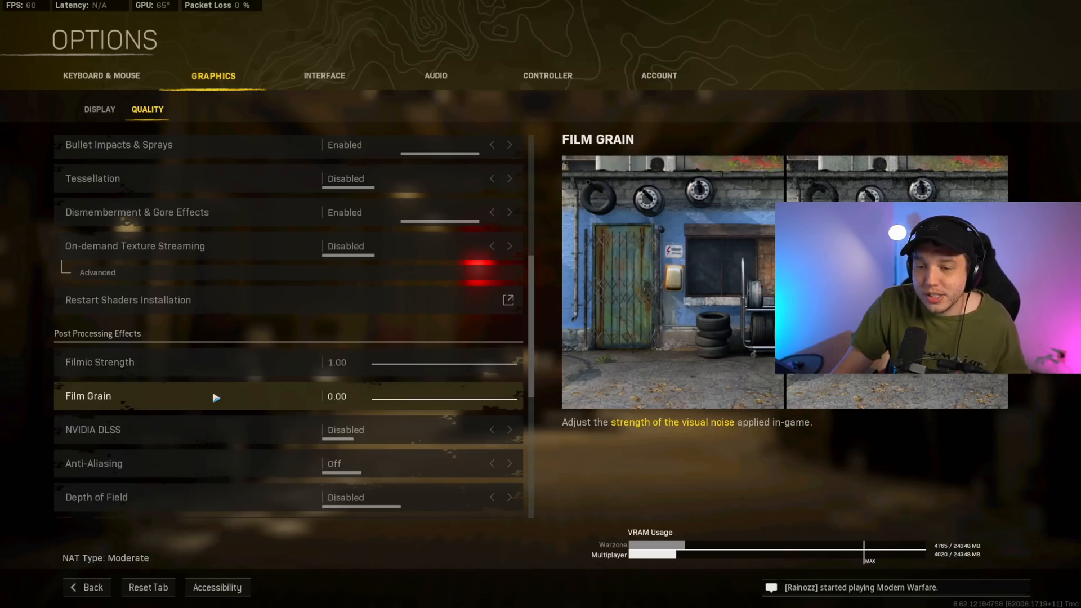
click(92, 429)
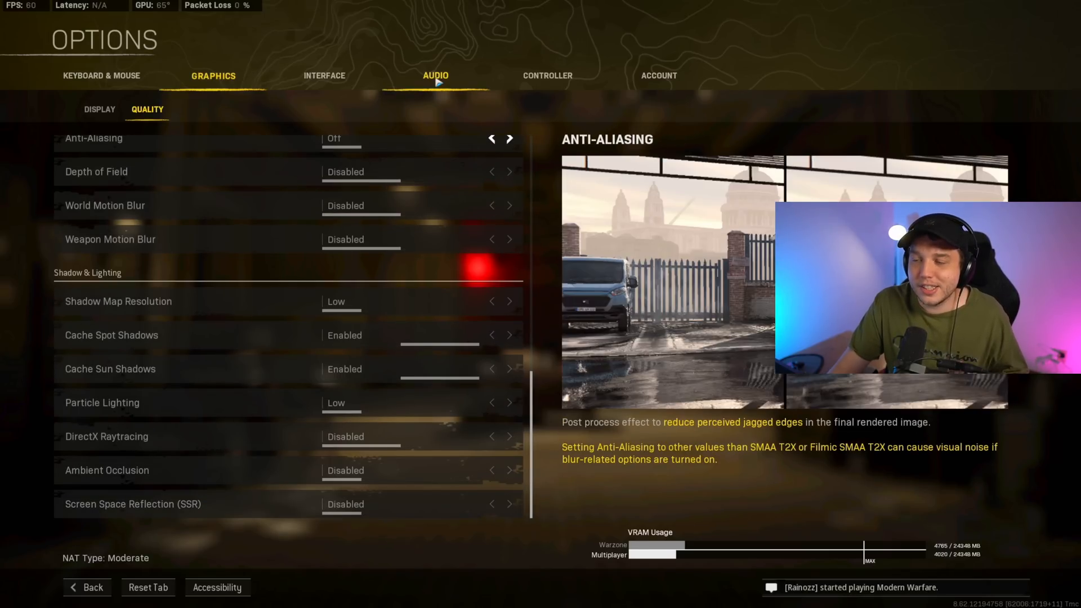
click(434, 75)
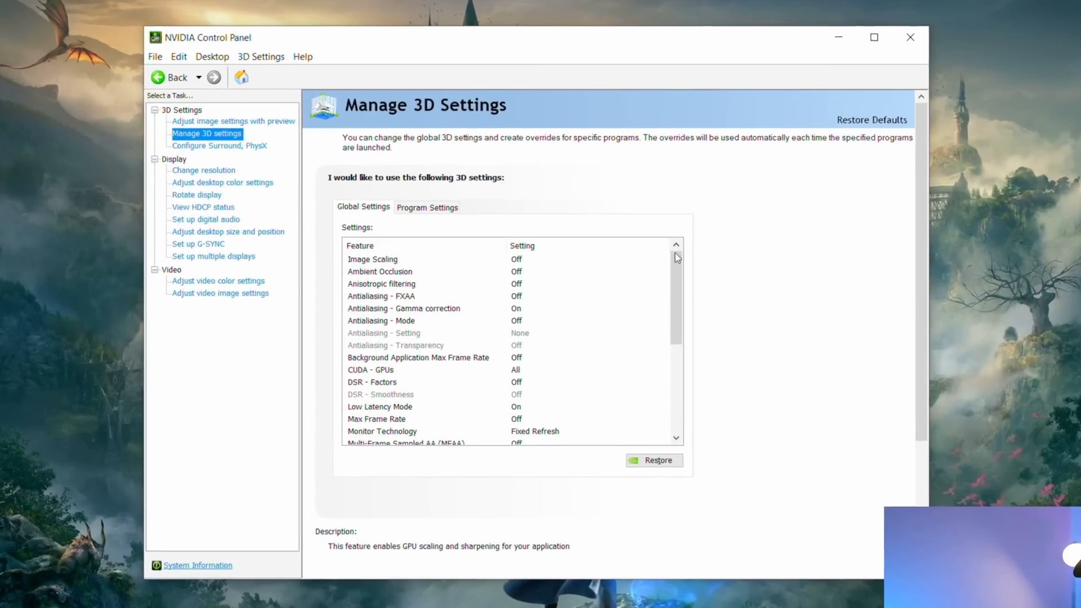
Step: Leave the global 3D settings and go to the Change Resolution page (2560 × 1440, 240Hz)
scroll(down, 3)
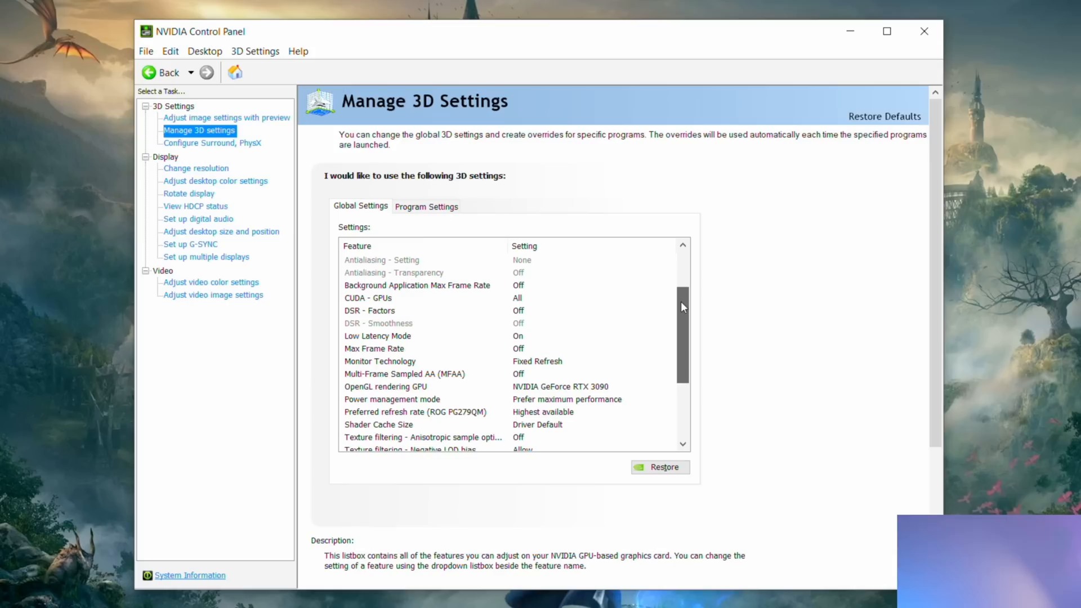
scroll(down, 3)
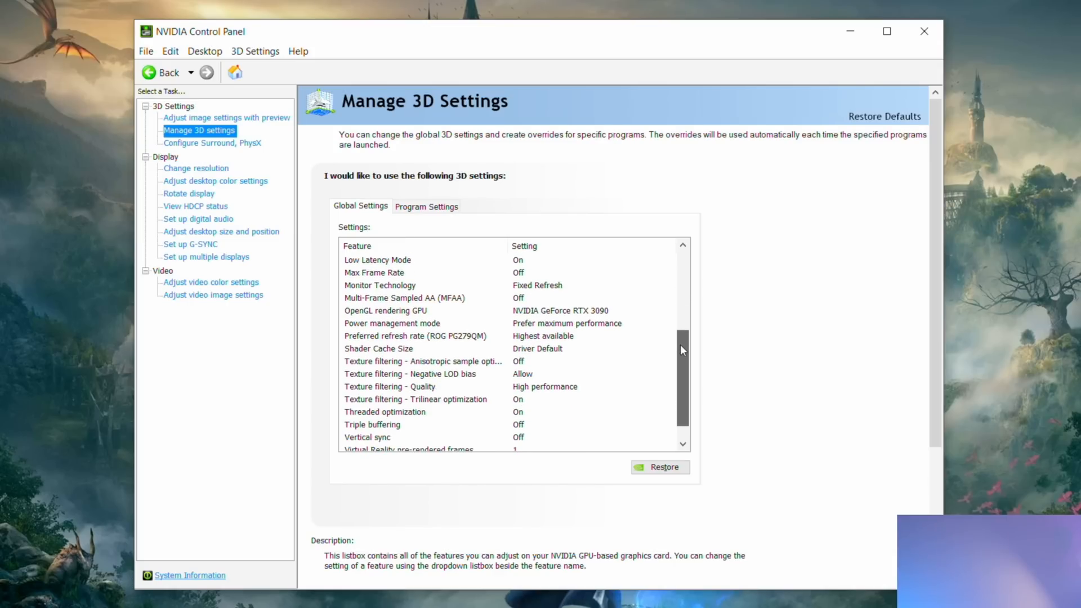
click(195, 167)
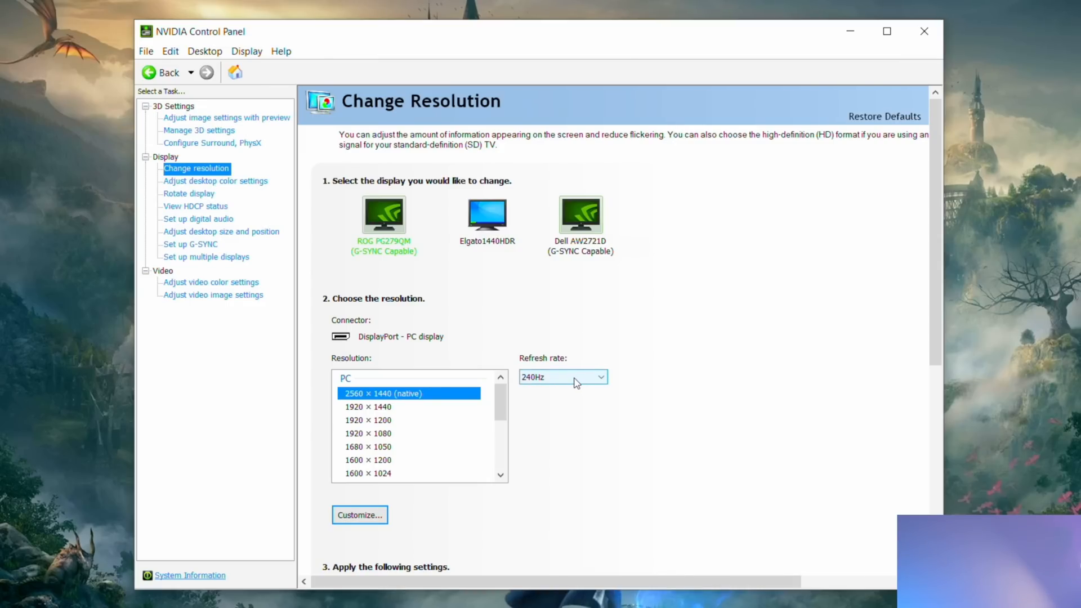
mouse_move(498, 405)
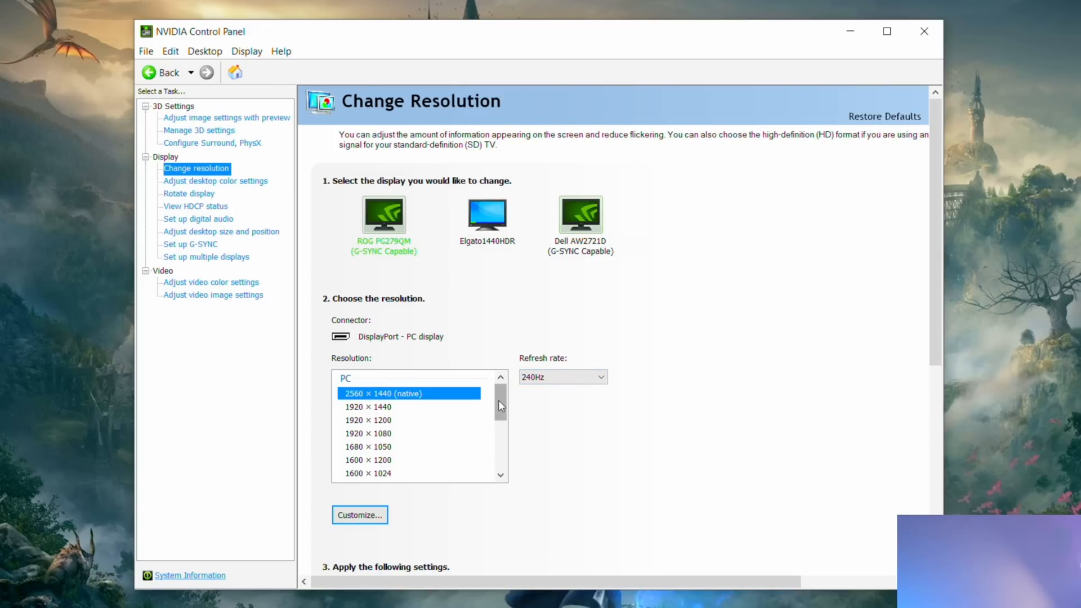
Step: Set the output dynamic range to Full with NVIDIA color settings at 2560 × 1440, 240Hz
scroll(down, 3)
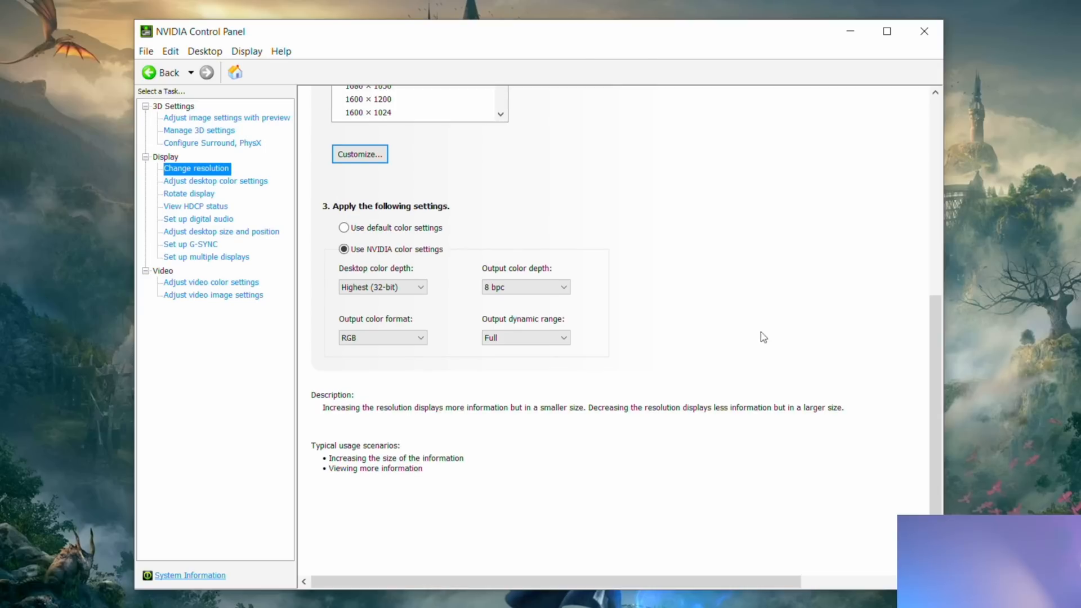
click(343, 249)
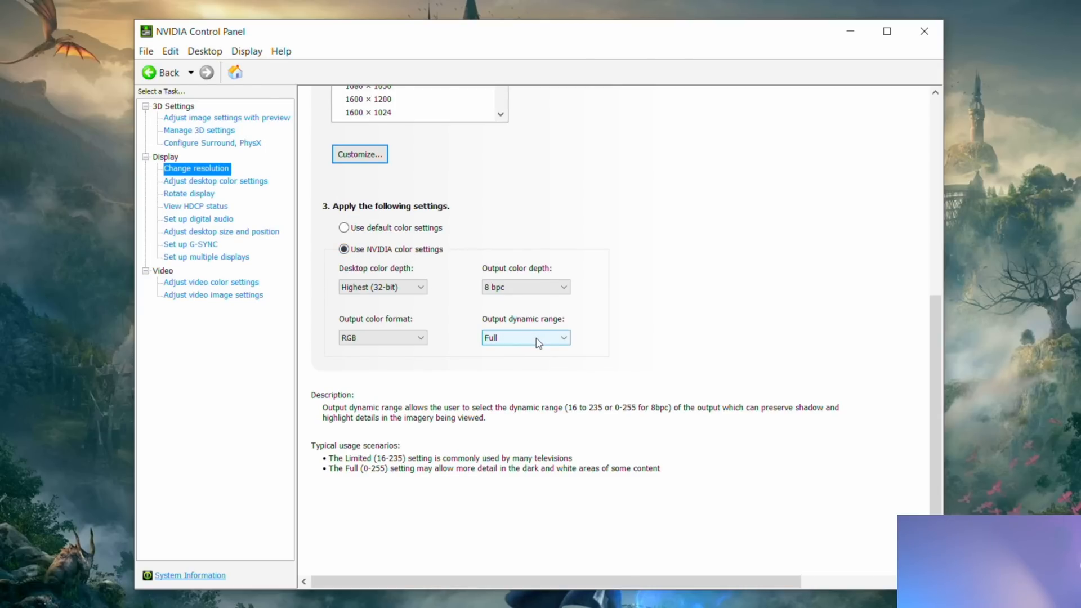
mouse_move(704, 404)
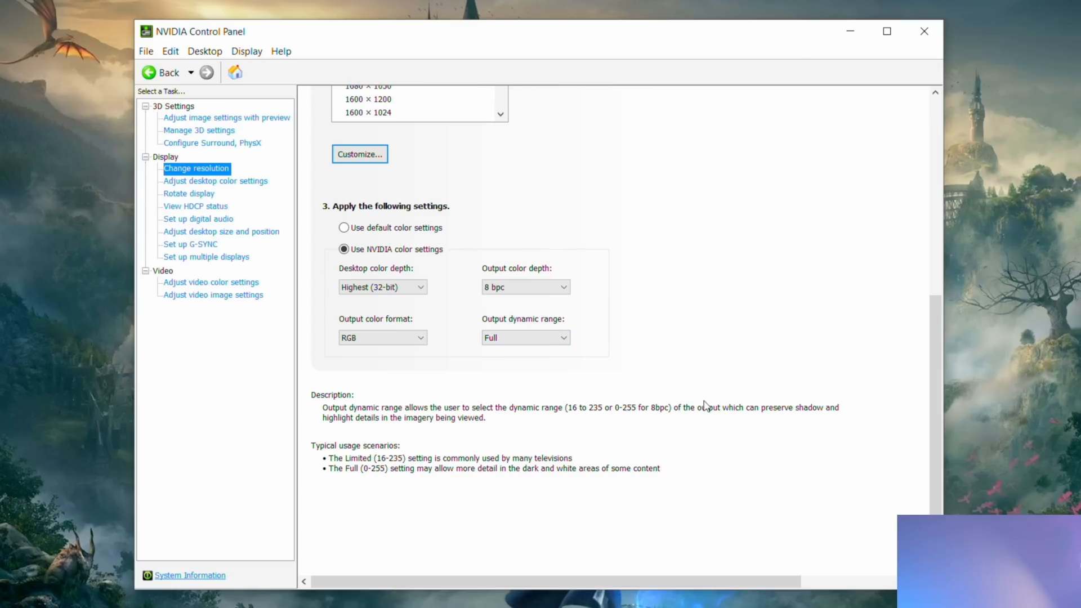
click(215, 180)
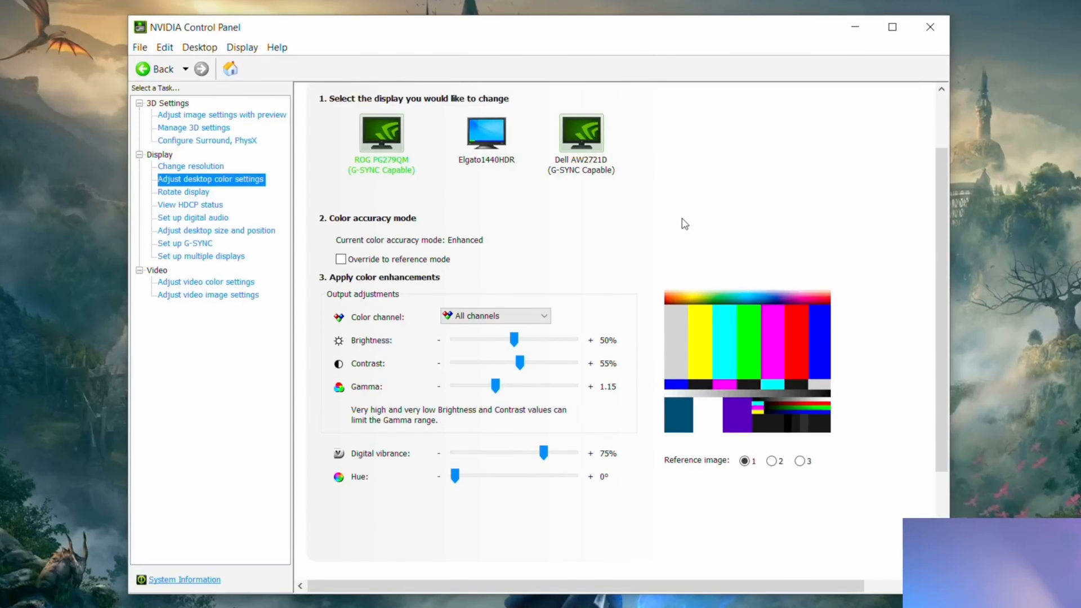
mouse_move(414, 451)
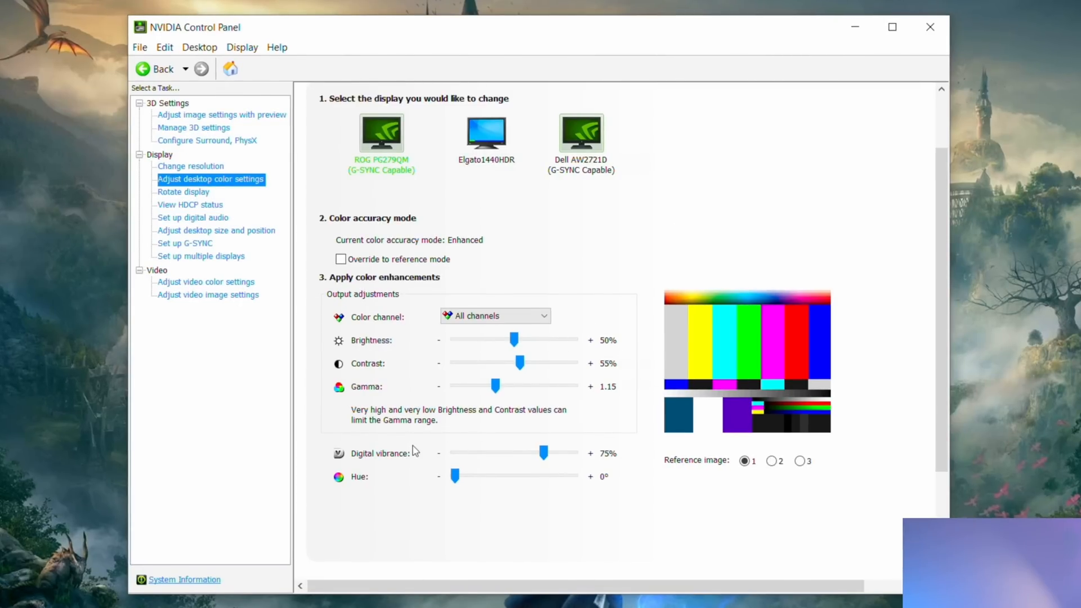
mouse_move(544, 453)
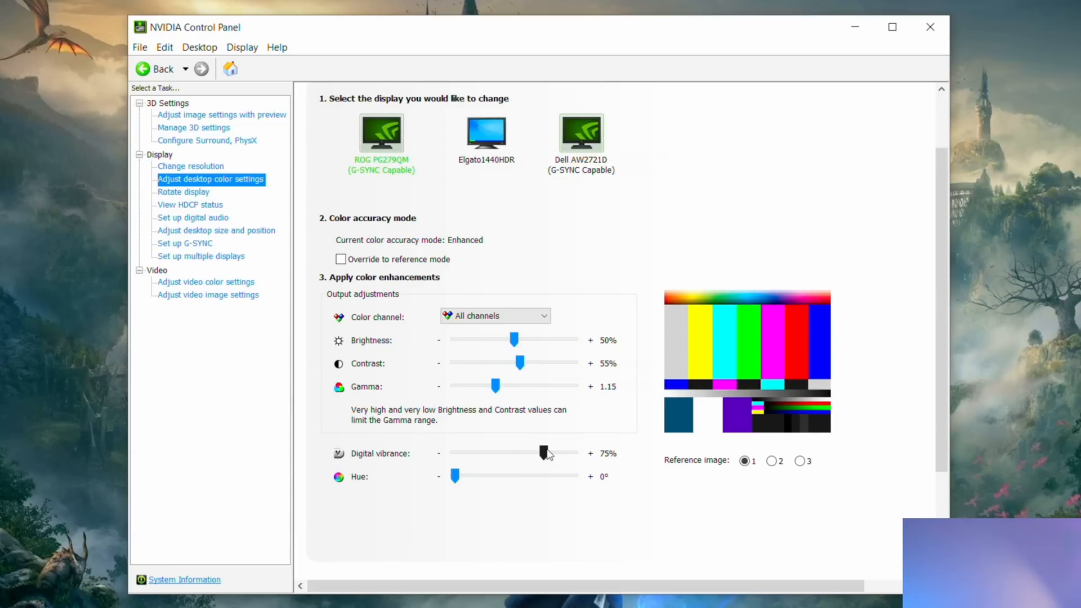
mouse_move(547, 459)
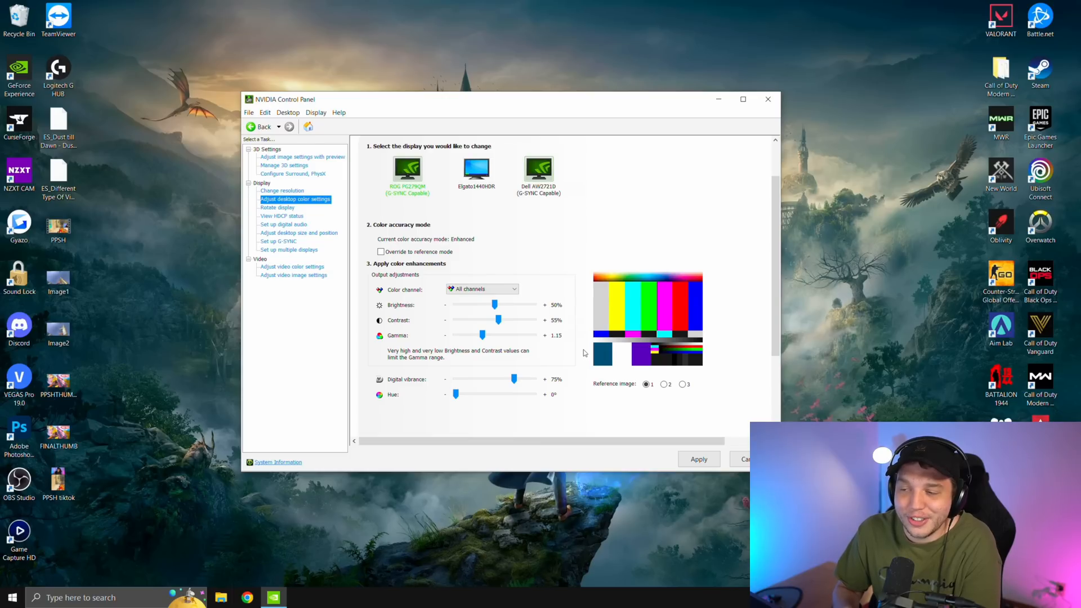
mouse_move(596, 350)
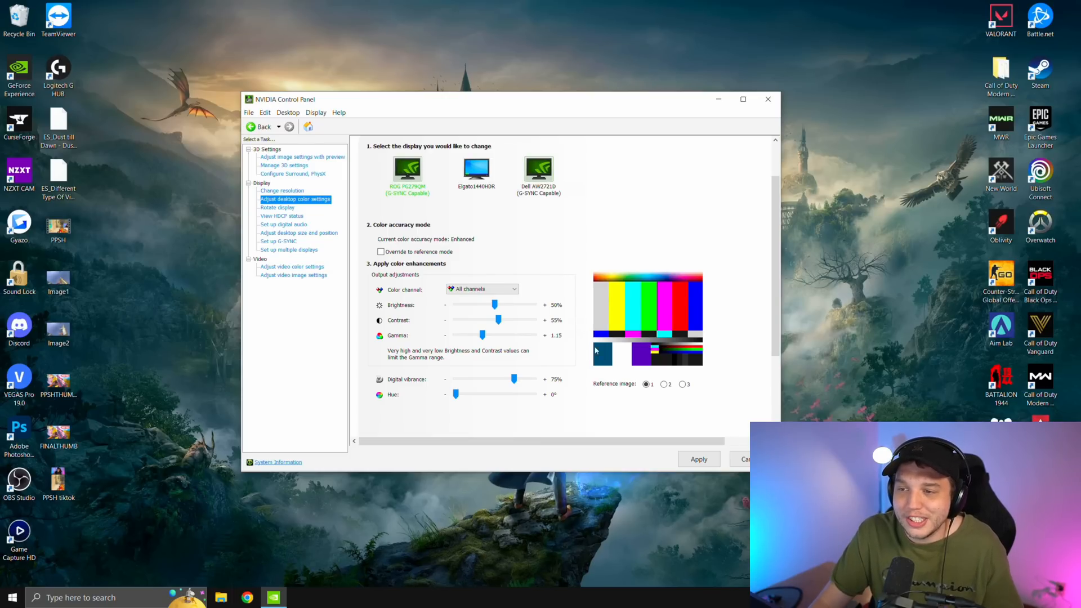
mouse_move(490, 321)
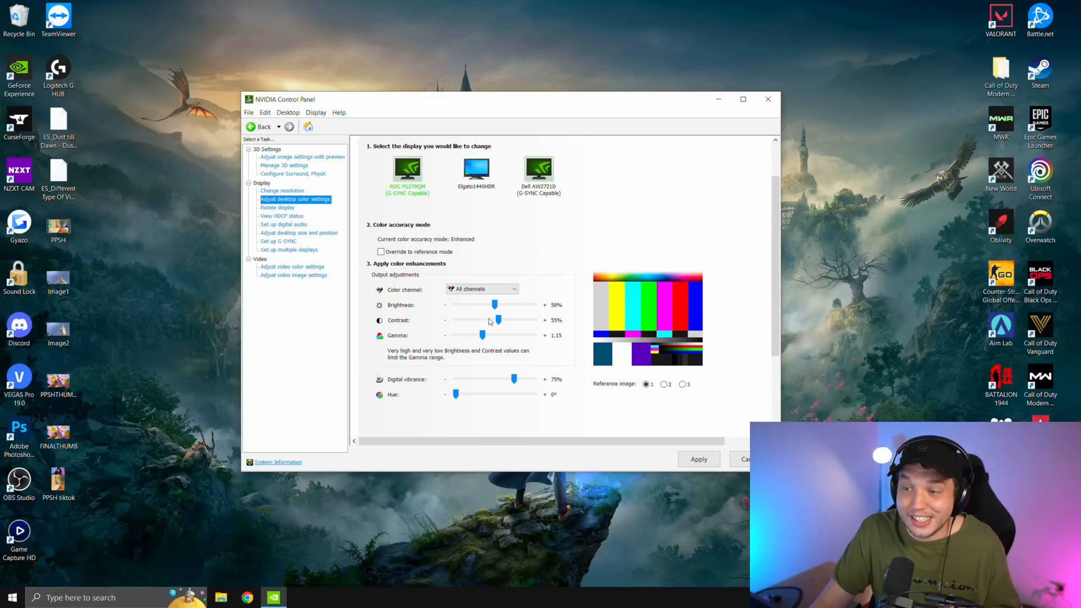
mouse_move(581, 282)
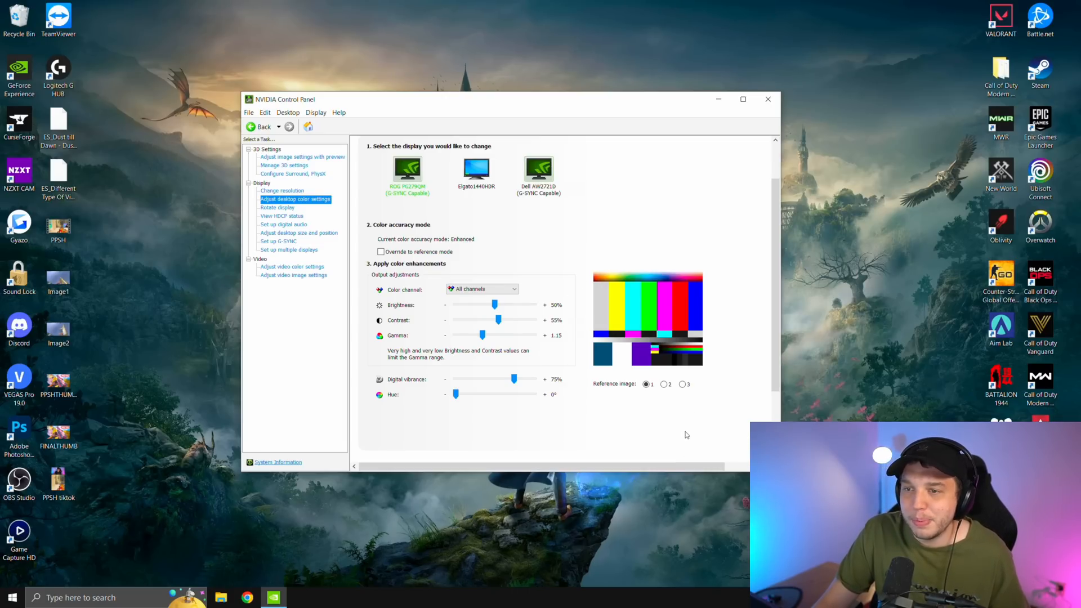
Step: Go to the Adjust Desktop Size and Position page for the main monitor
click(742, 99)
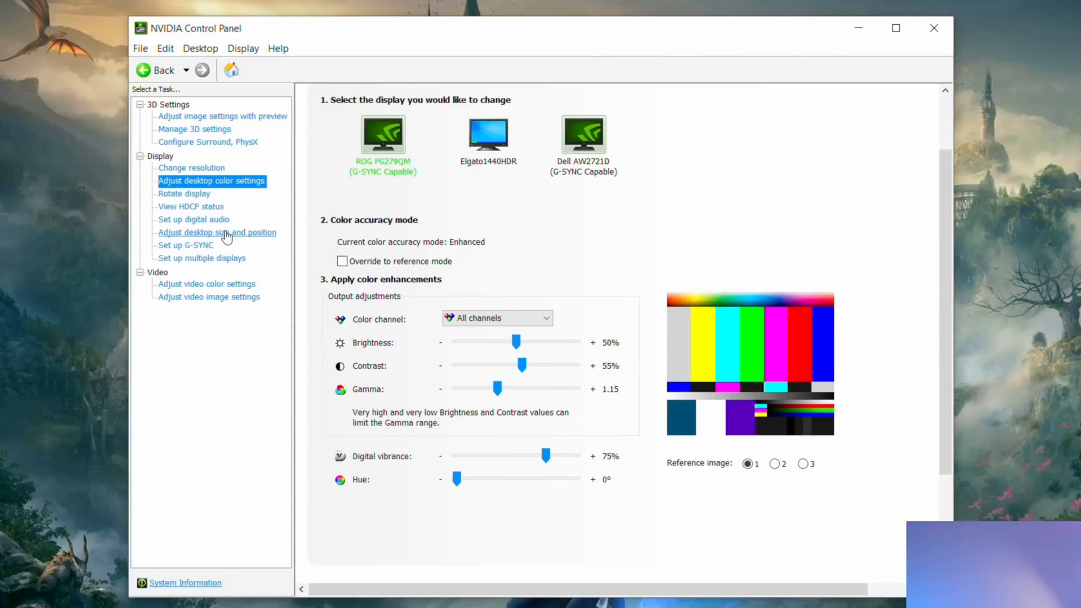
click(216, 232)
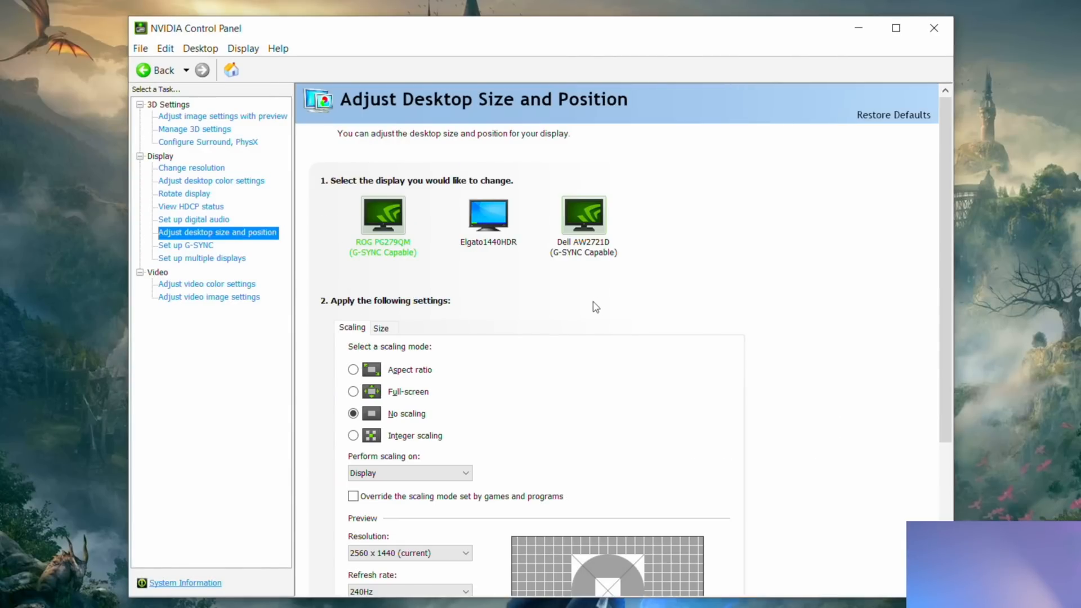
mouse_move(353, 414)
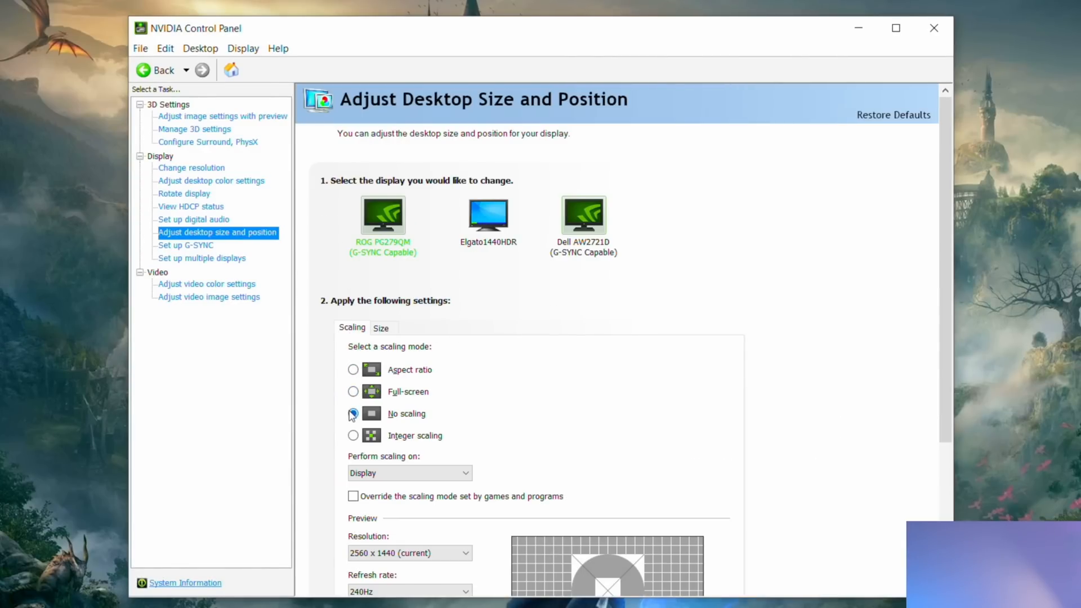
Step: Set the scaling mode to No scaling, then move to the Set up G-SYNC page
click(353, 413)
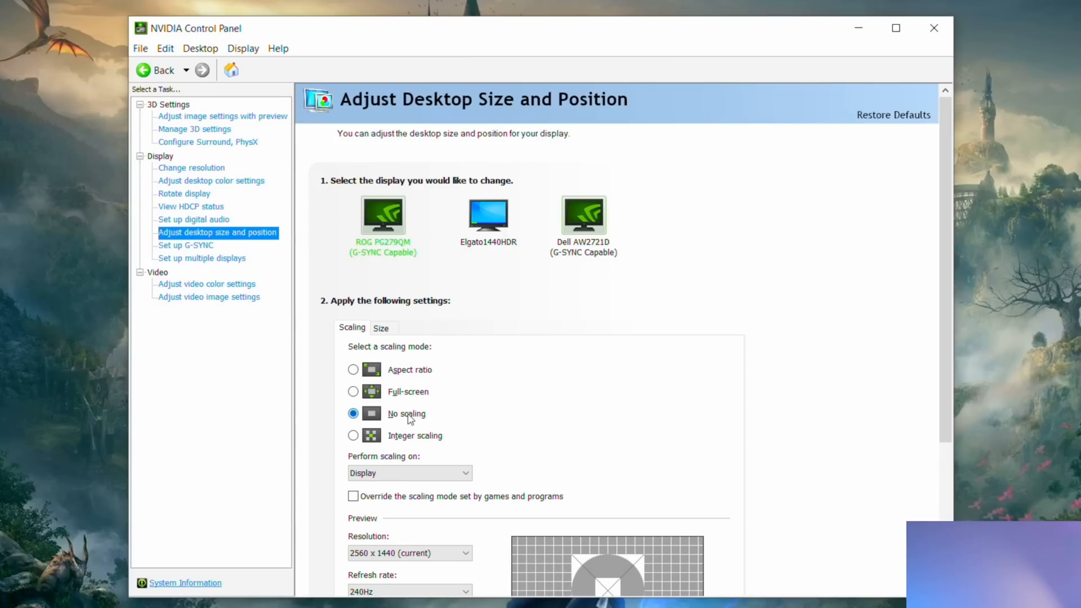
scroll(down, 3)
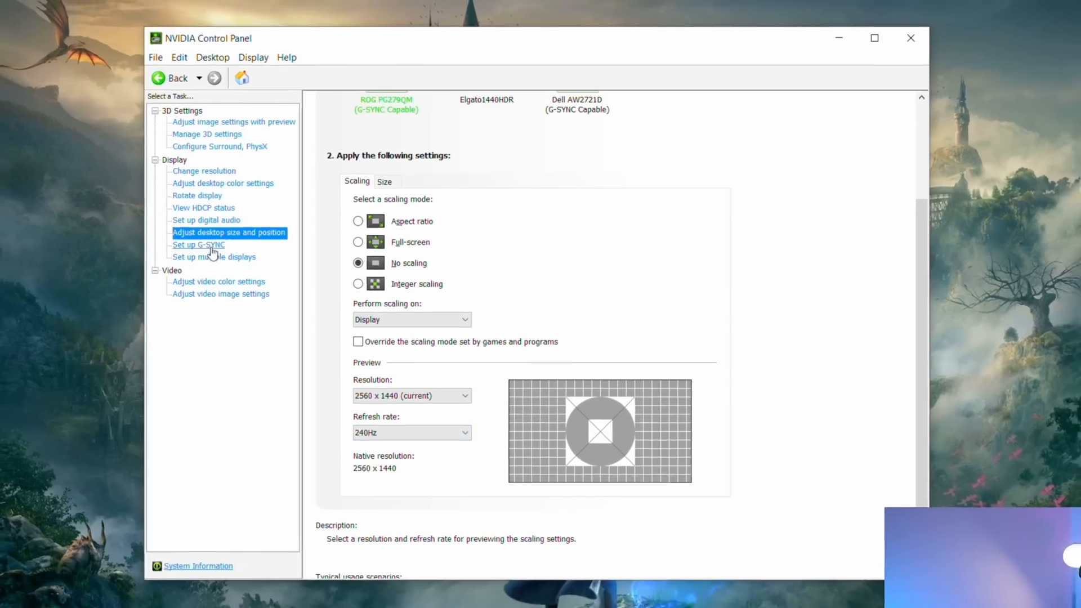
click(198, 244)
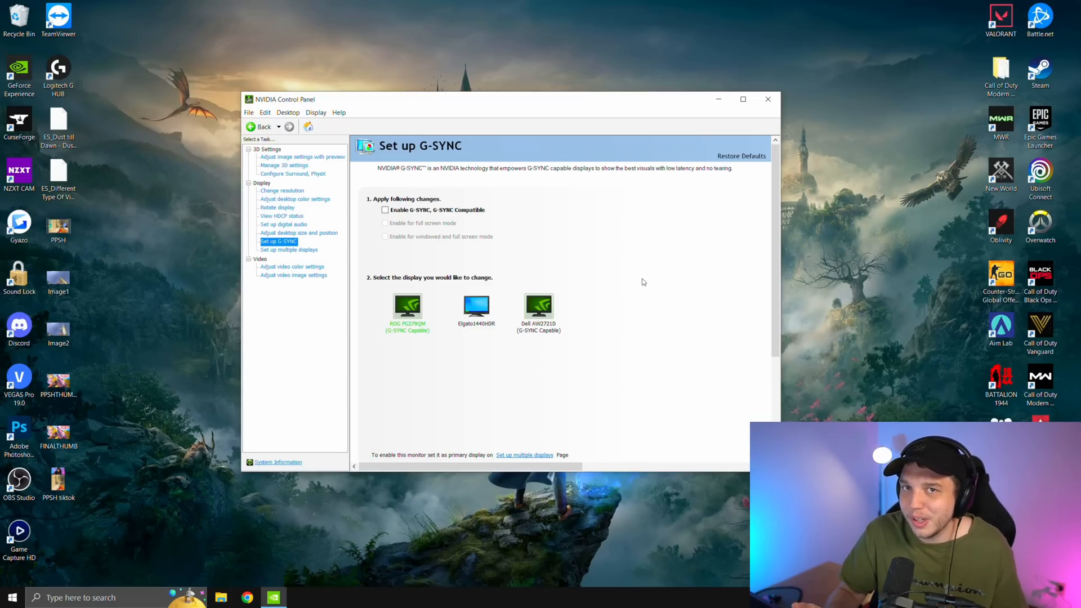
Step: Leave G-SYNC unchecked and go to the Adjust Video Color Settings page
click(292, 266)
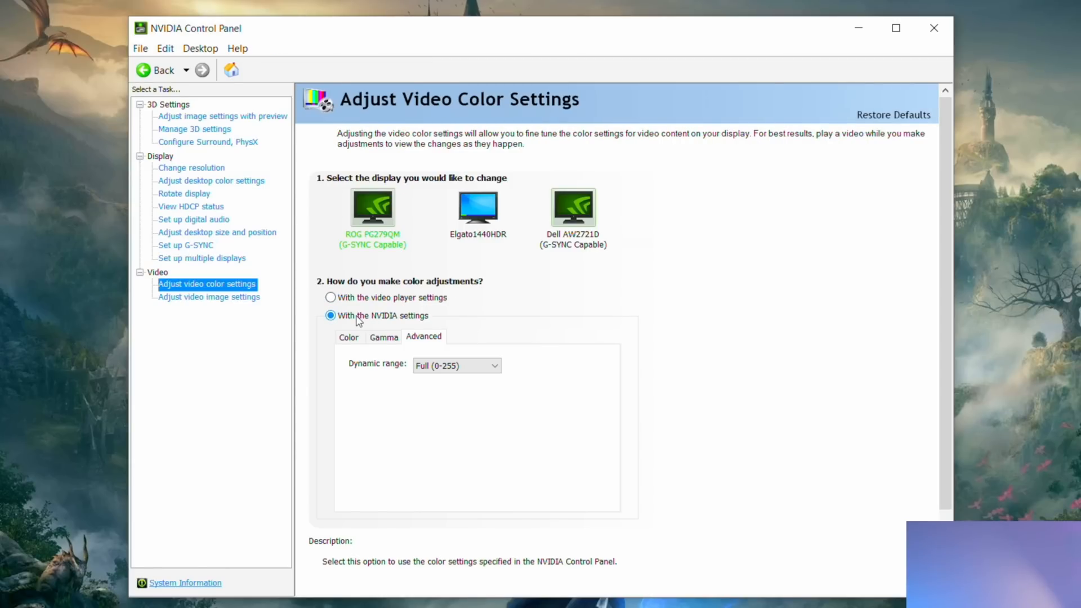
mouse_move(373, 333)
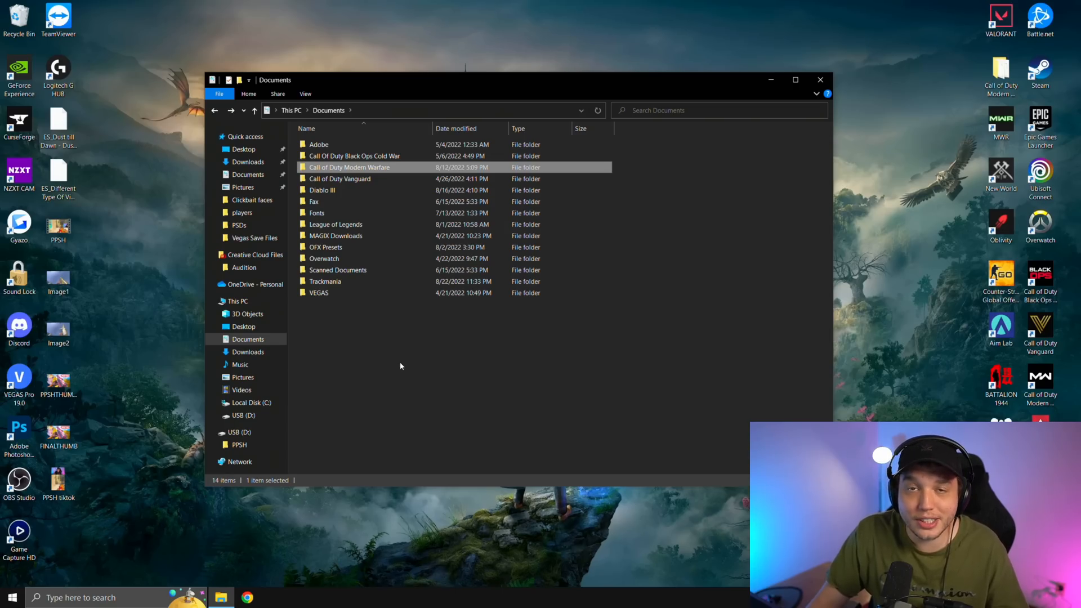
mouse_move(400, 175)
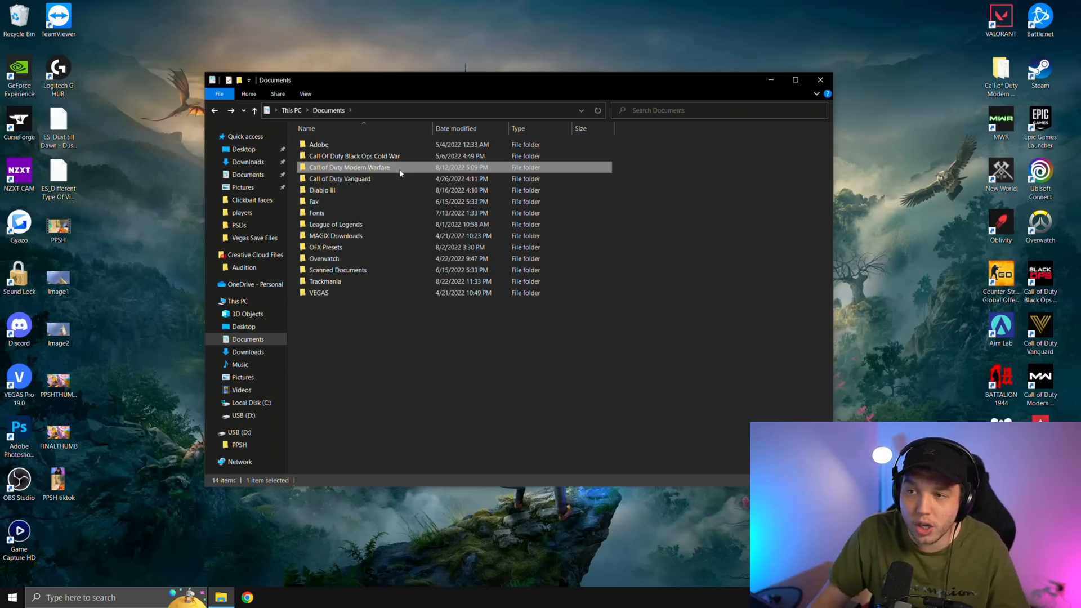
Step: Open adv_options from Documents > Call of Duty Modern Warfare > players in Notepad
double_click(349, 167)
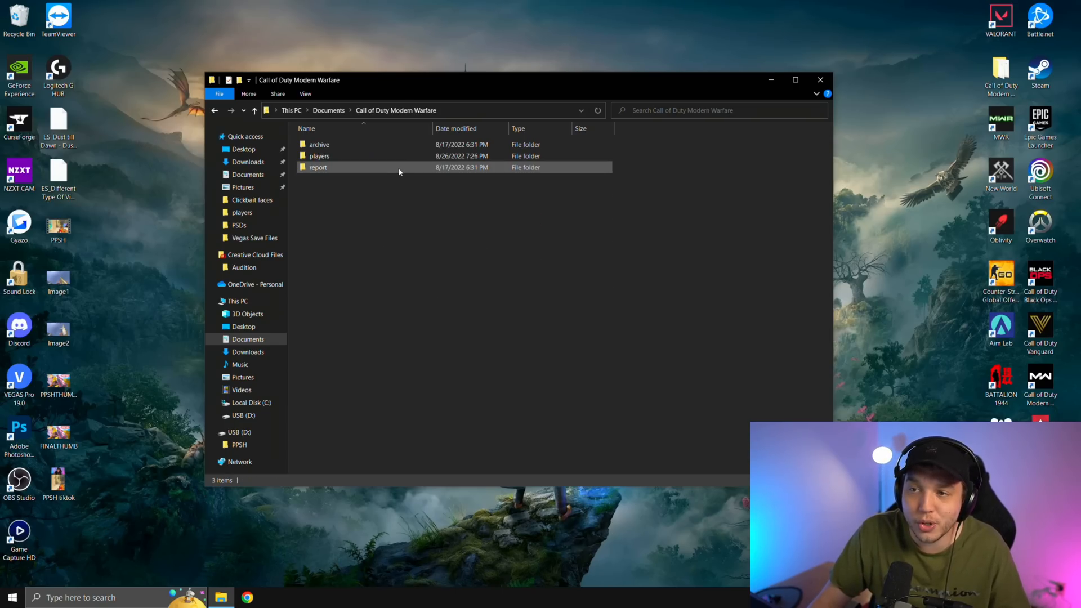
double_click(318, 155)
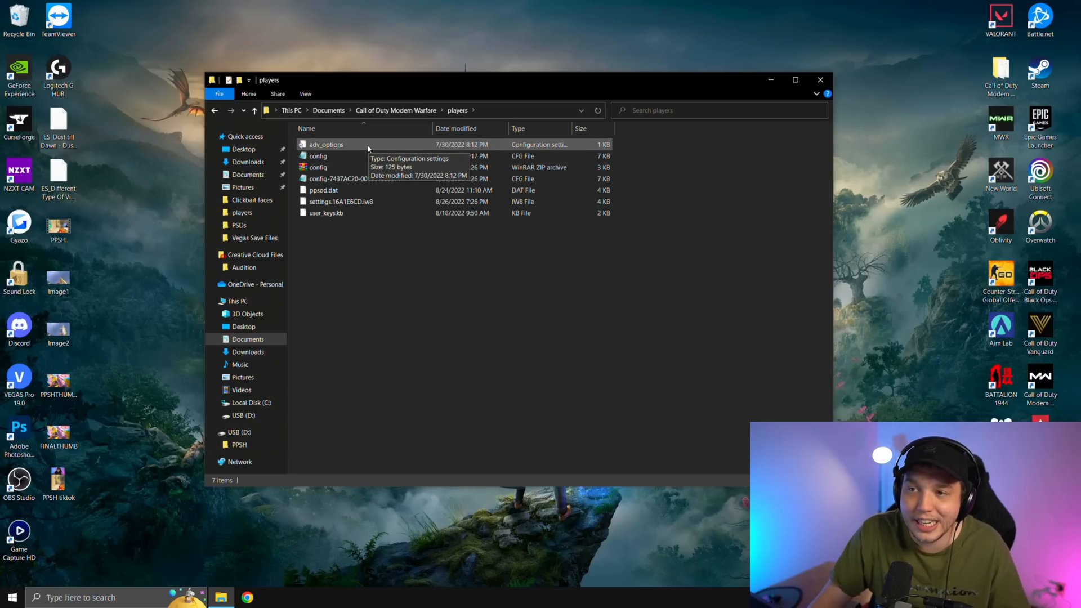
double_click(326, 144)
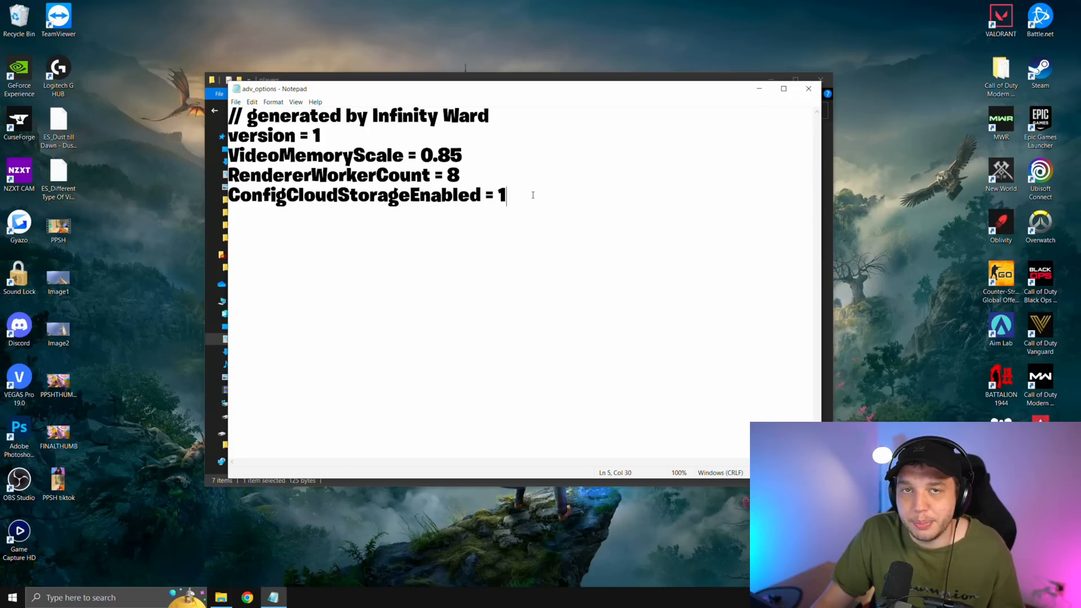
Step: Launch Task Manager from the taskbar and view the CPU's 16 cores and 24 logical processors
right_click(386, 597)
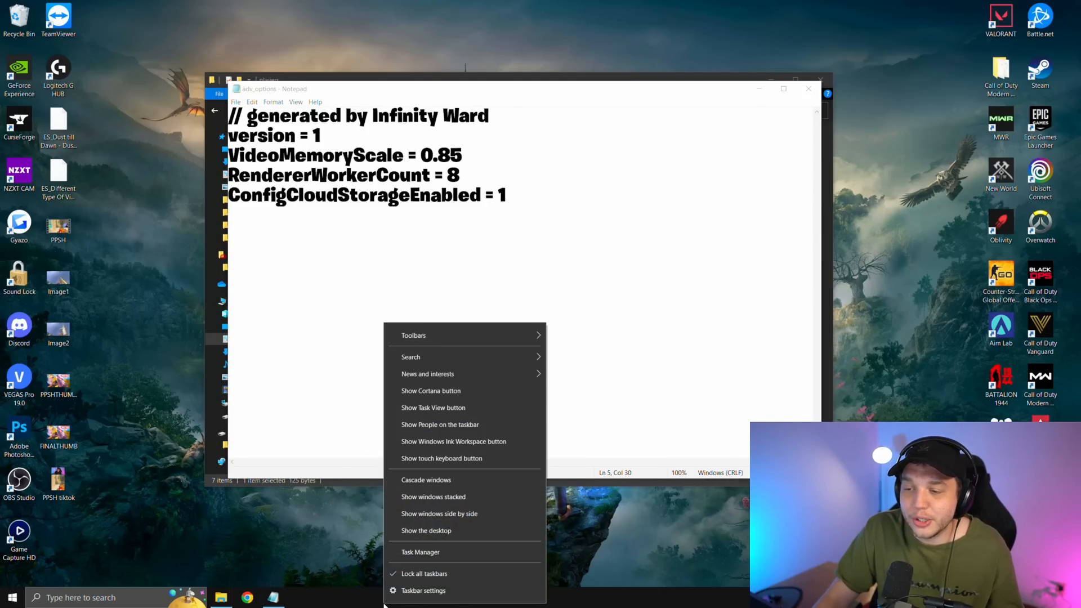
click(420, 551)
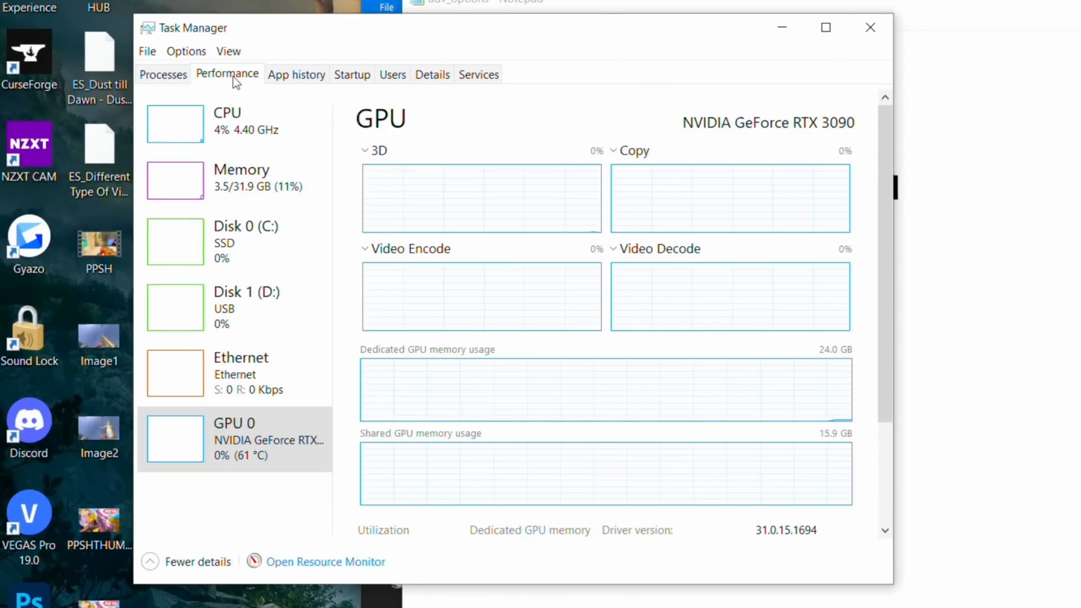
click(227, 122)
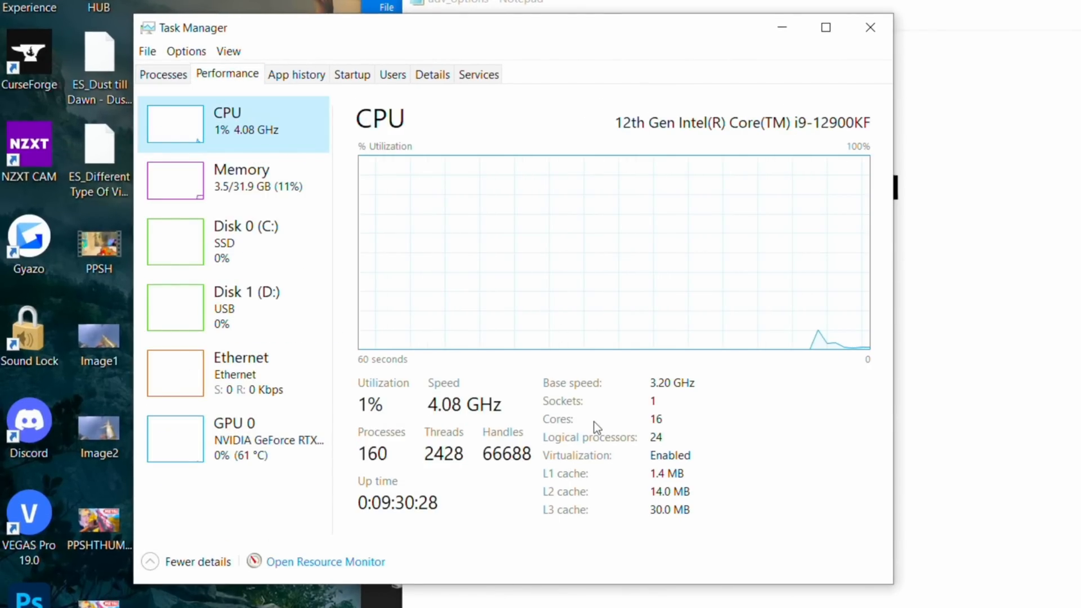
mouse_move(781, 238)
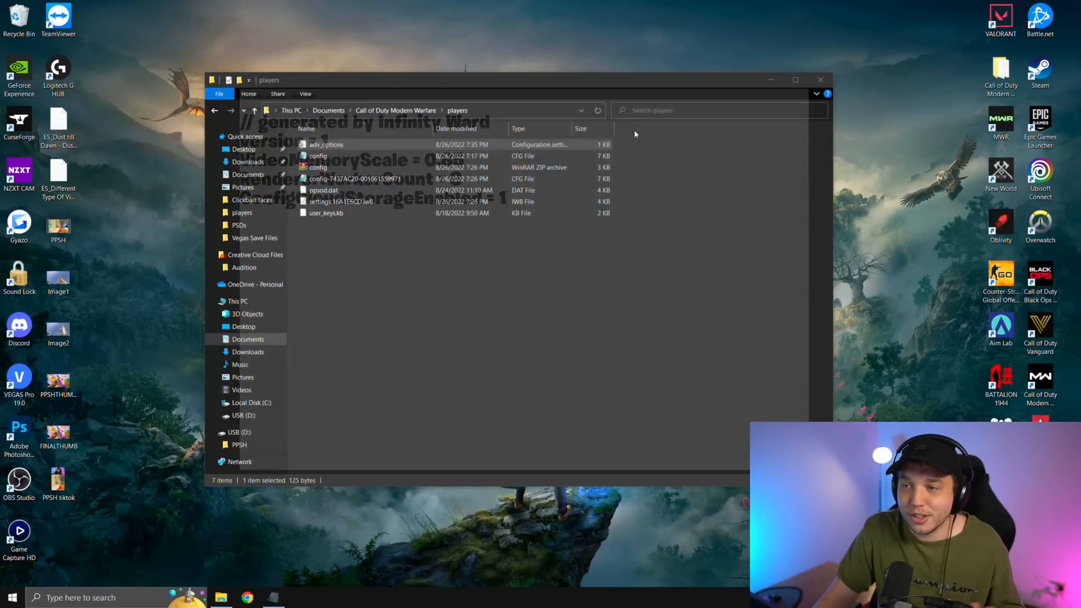
Step: Search 'game mode', confirm Game Mode is on, and reach Graphics settings with GPU scheduling on
click(15, 596)
text(game mode)
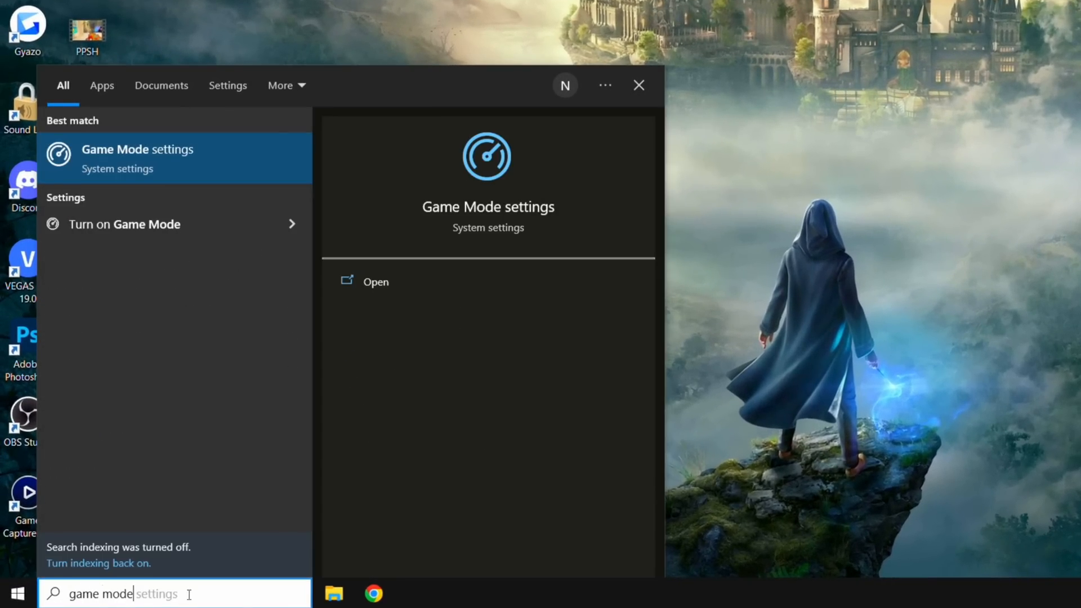
click(376, 281)
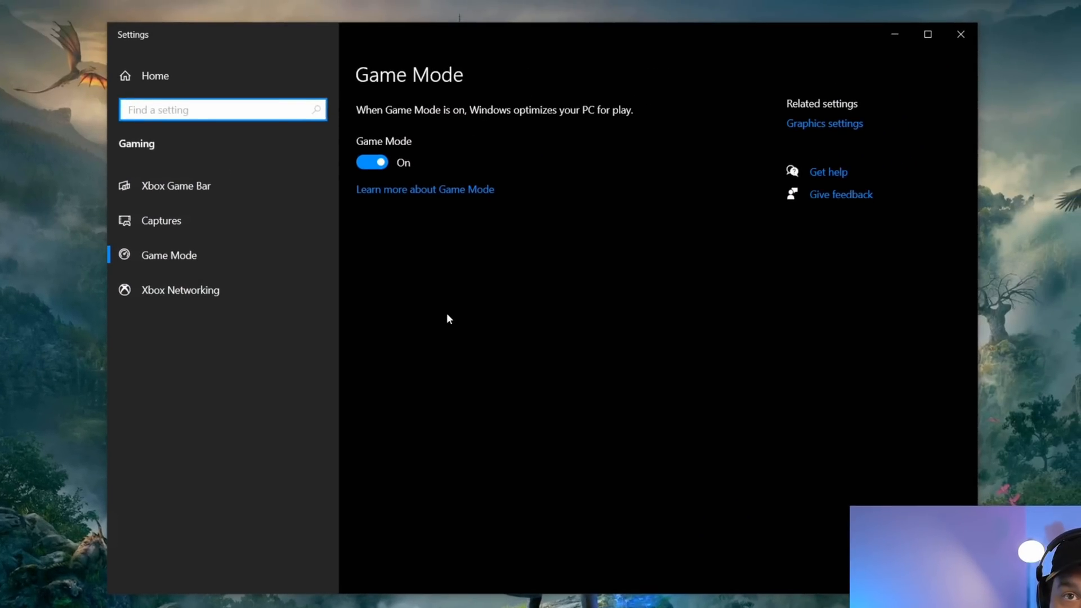
mouse_move(442, 315)
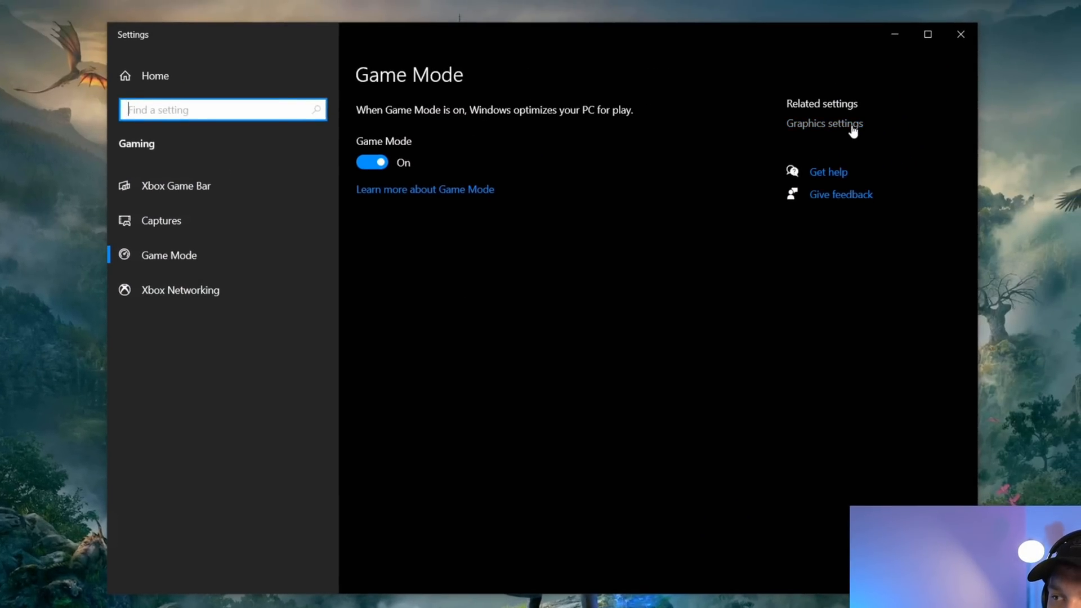
click(824, 124)
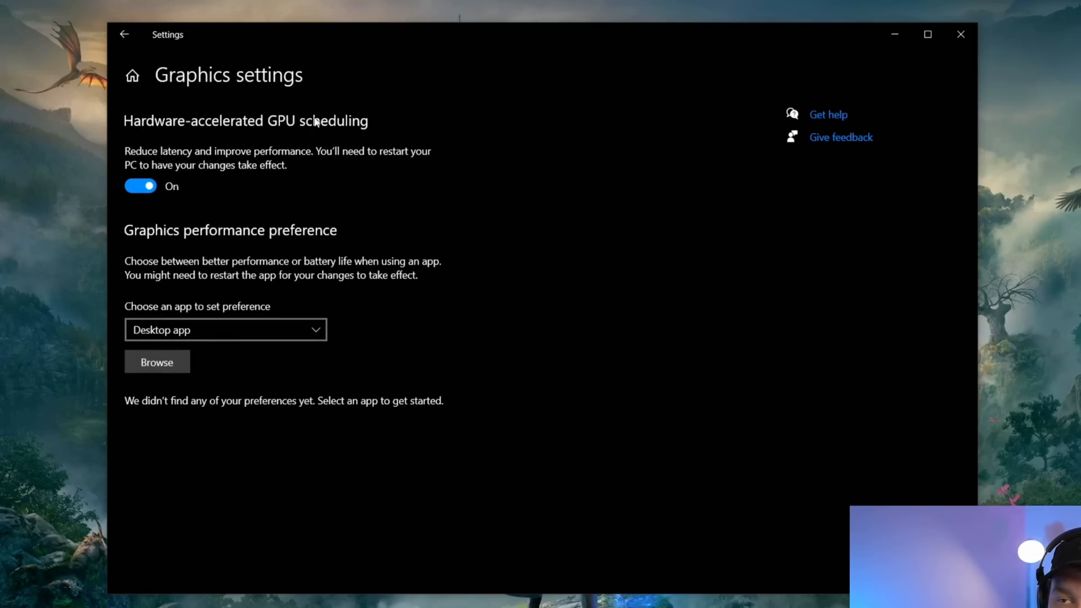
mouse_move(181, 201)
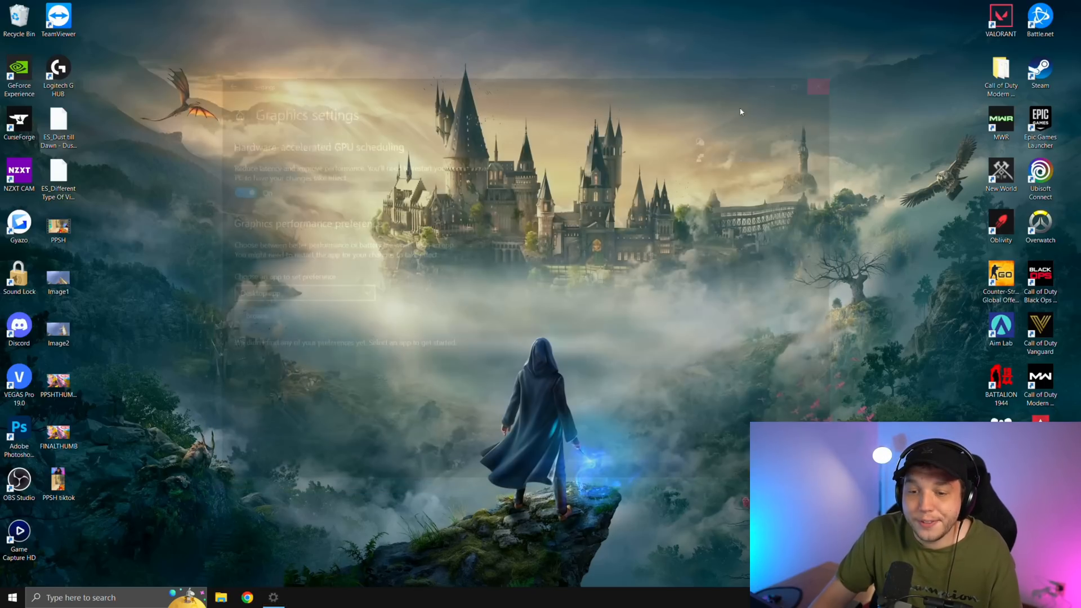
Step: Search 'mouse', reach Mouse settings, review the classic Mouse Properties dialog and close it
text(mo)
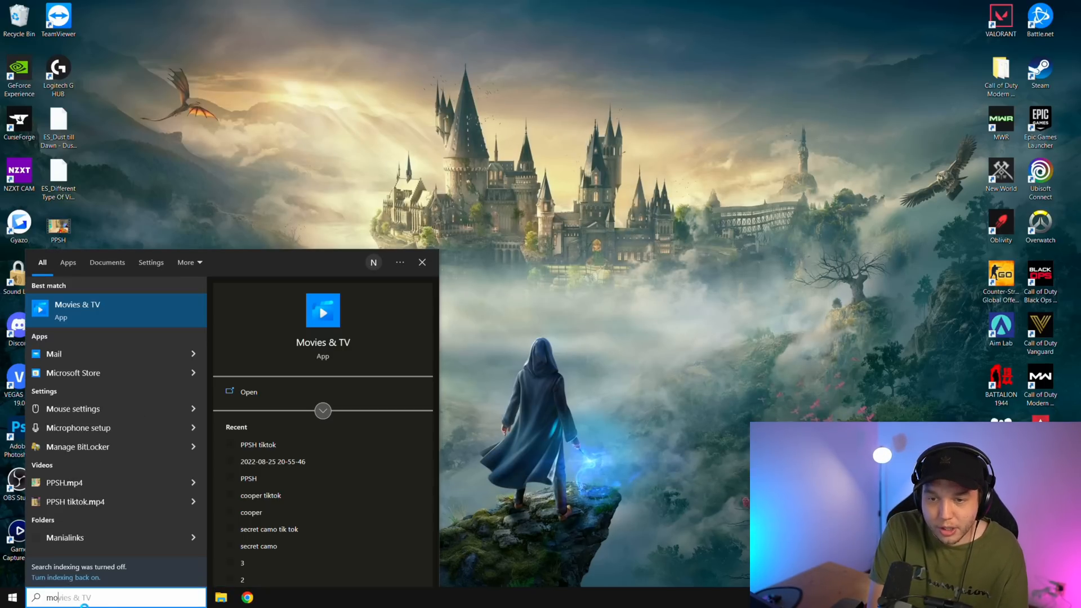
click(248, 391)
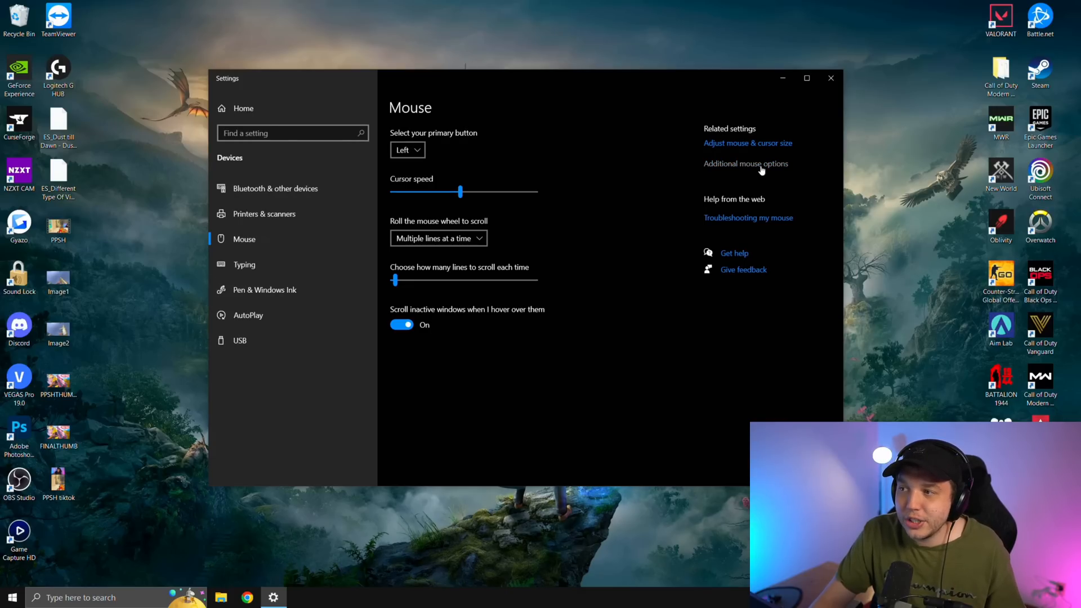
click(745, 163)
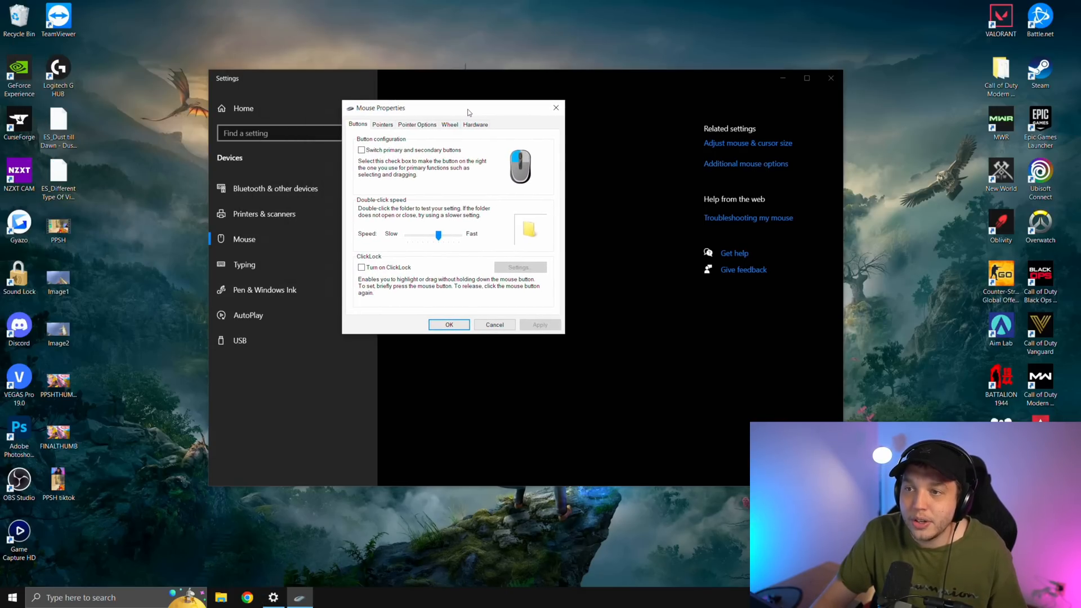
click(417, 124)
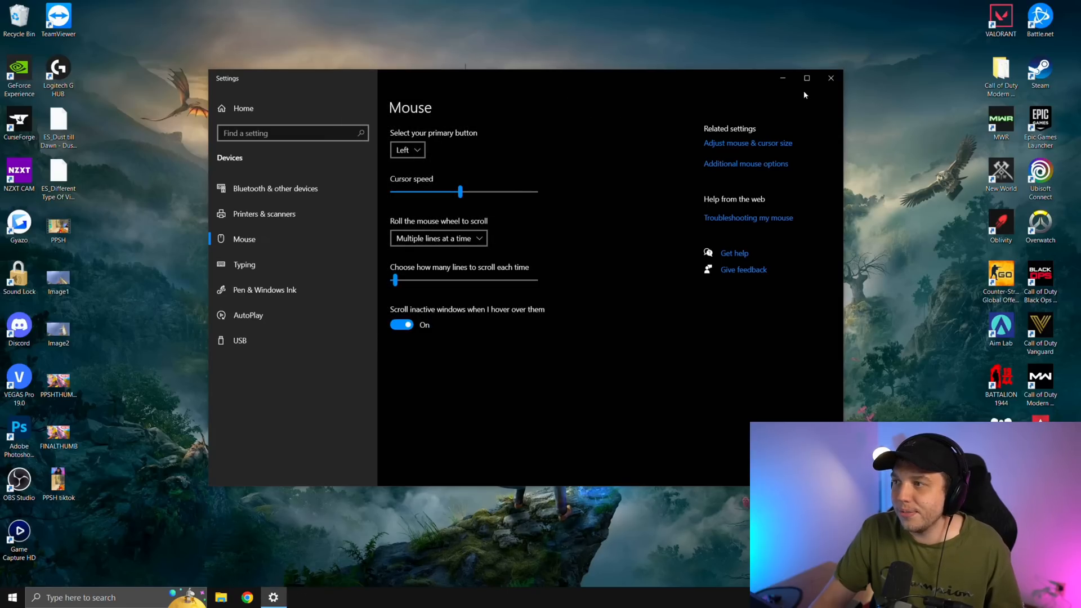
Step: Search 'background apps' from the taskbar and open the Background apps settings result
click(9, 597)
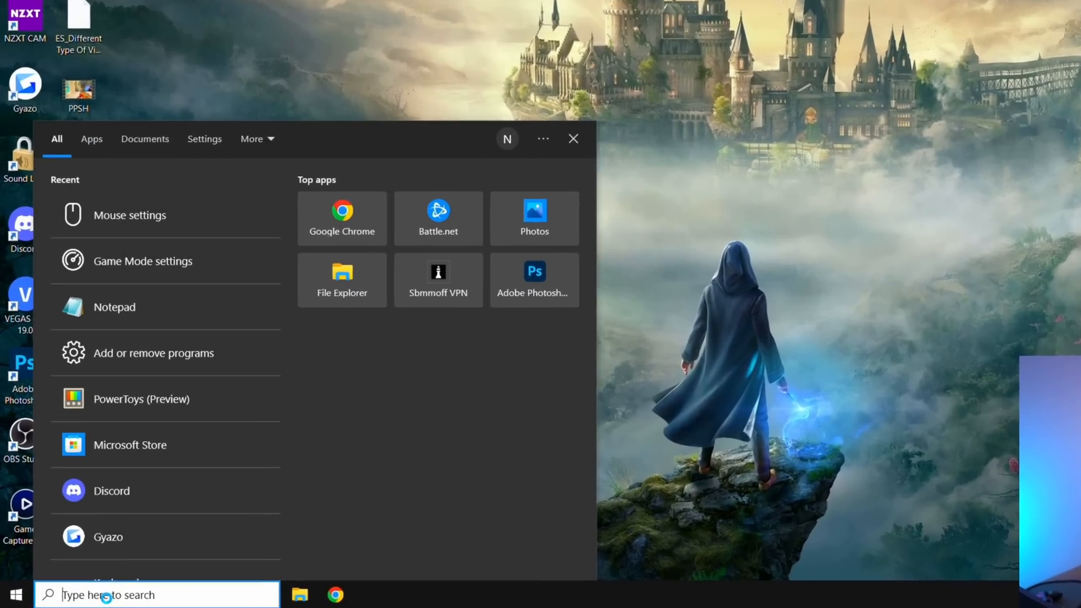
text(background apps)
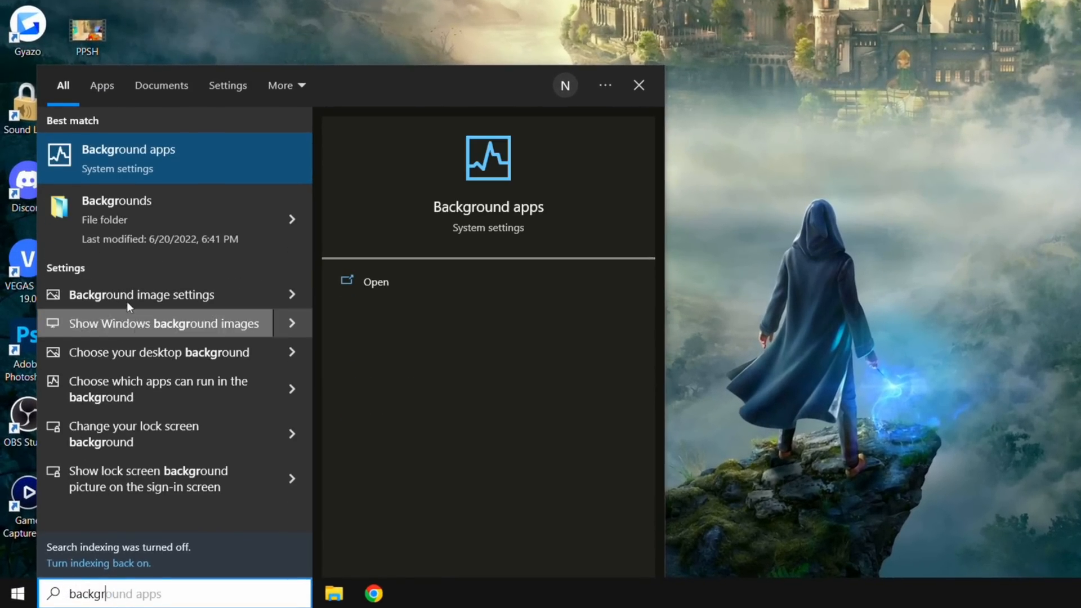
click(129, 157)
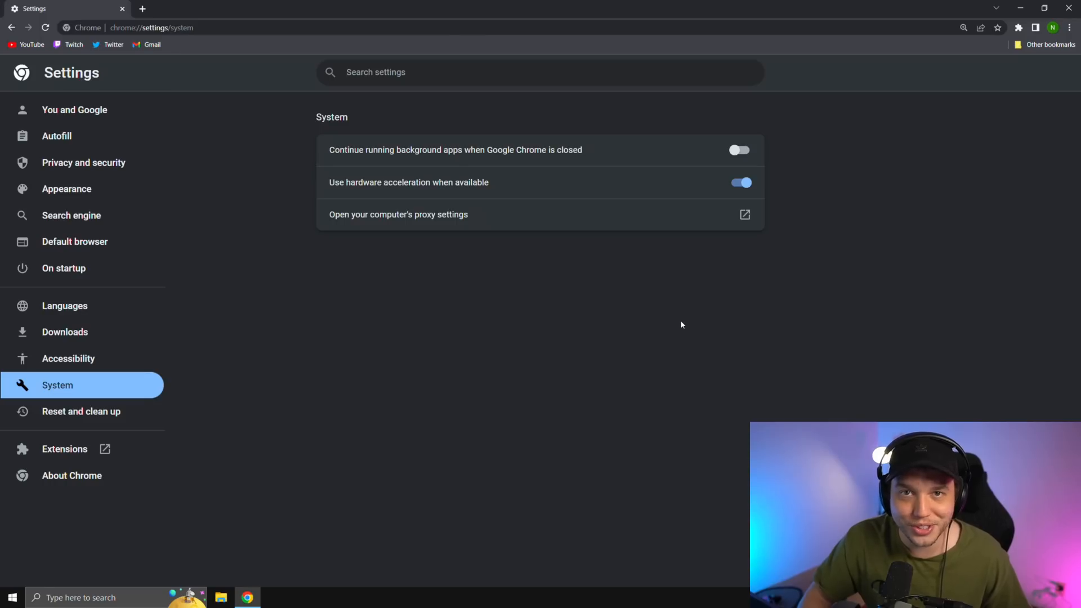
click(1071, 27)
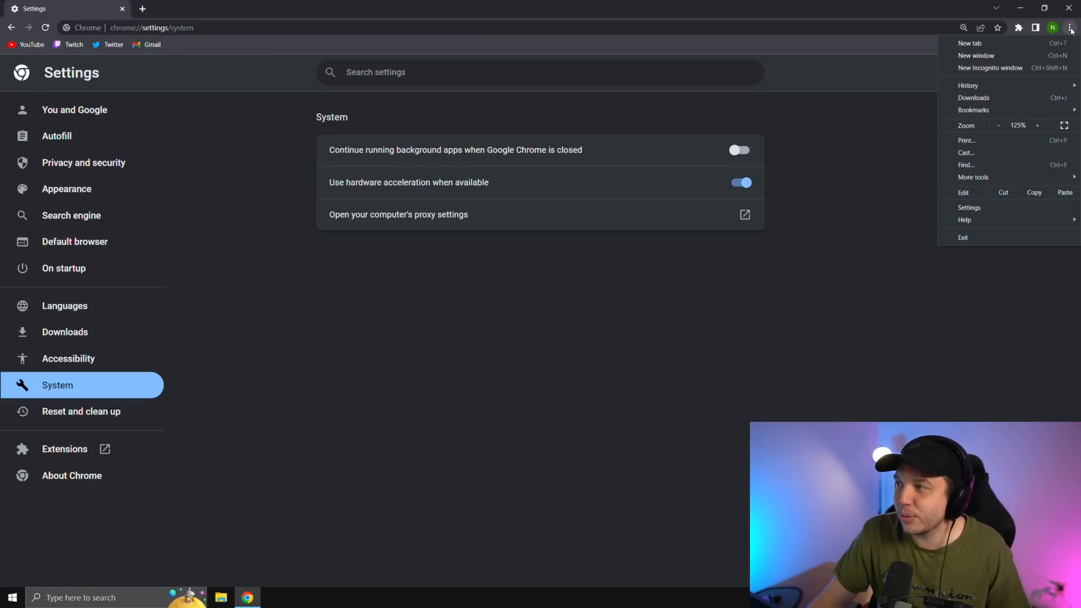
mouse_move(968, 207)
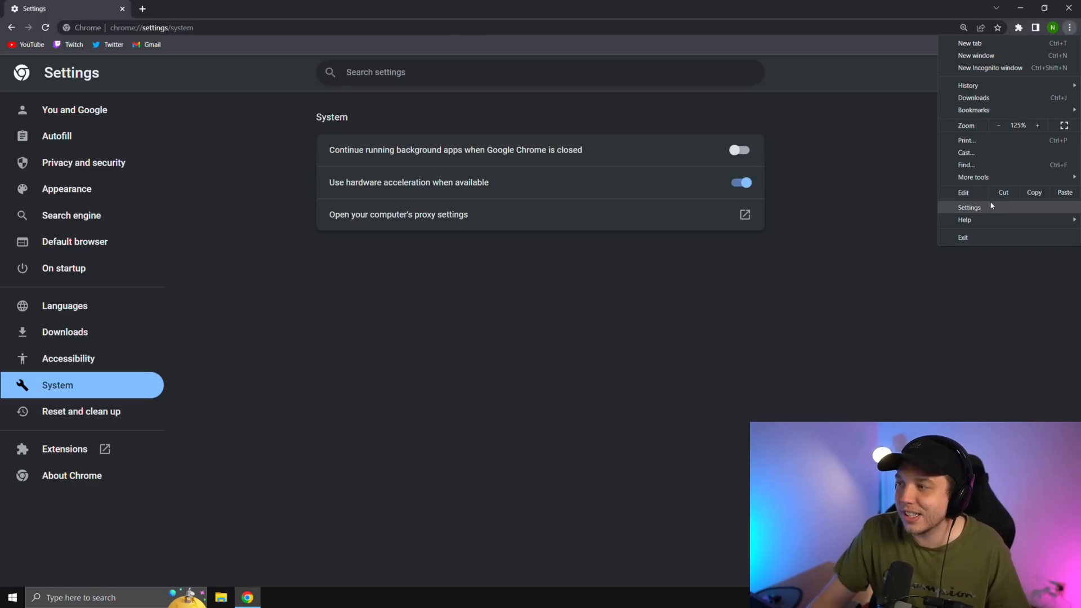
click(335, 363)
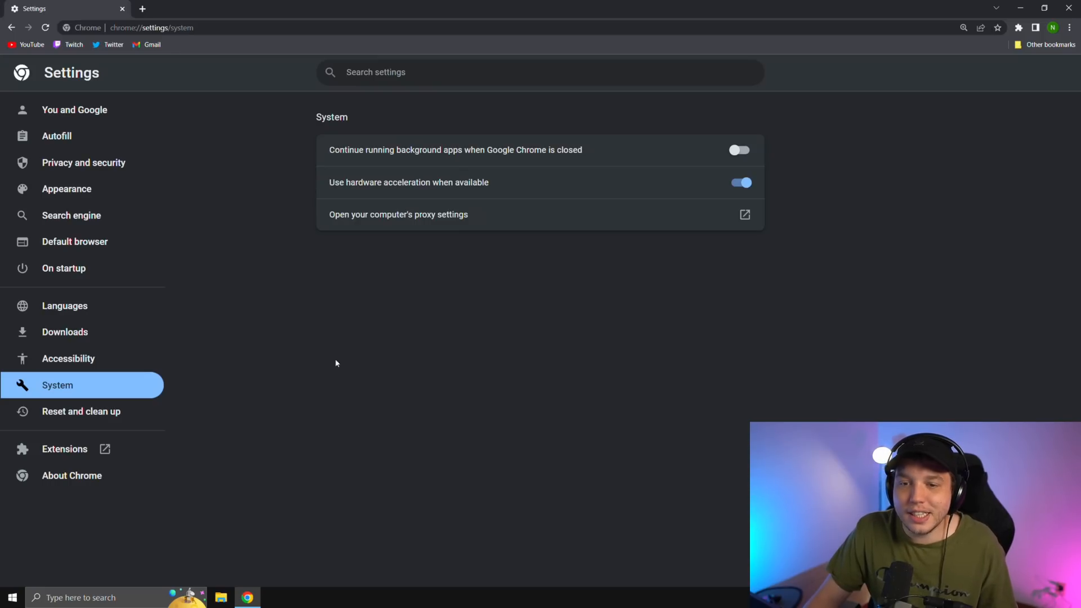
mouse_move(74, 393)
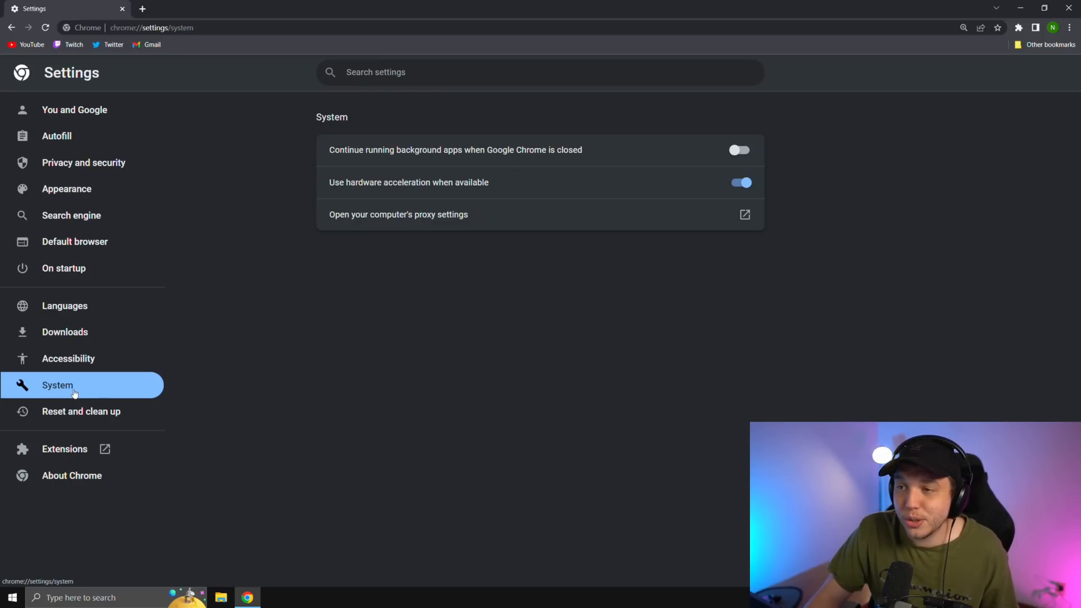
mouse_move(644, 150)
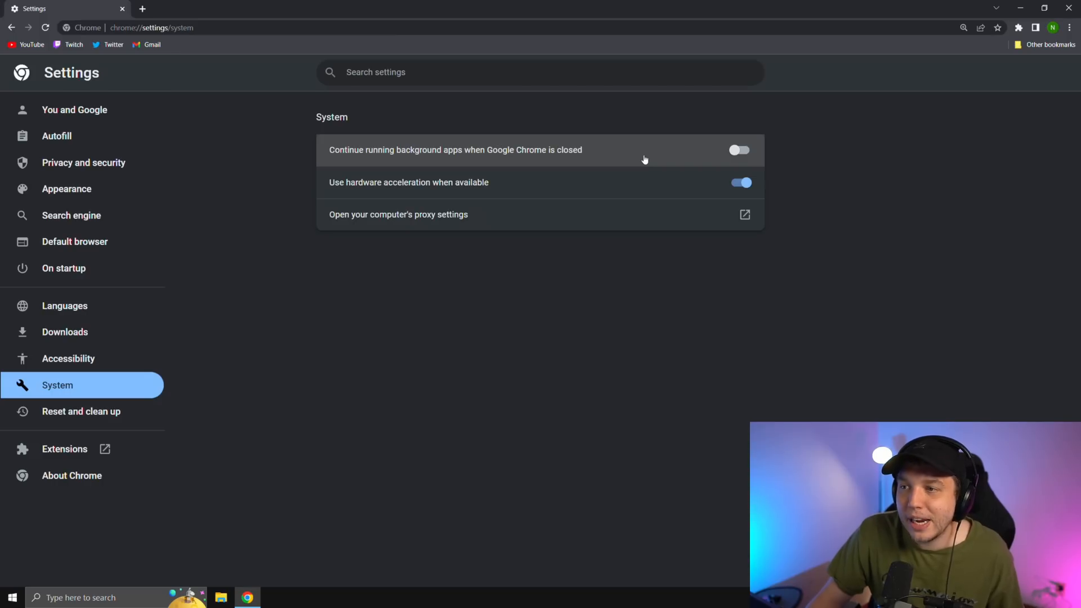
mouse_move(631, 155)
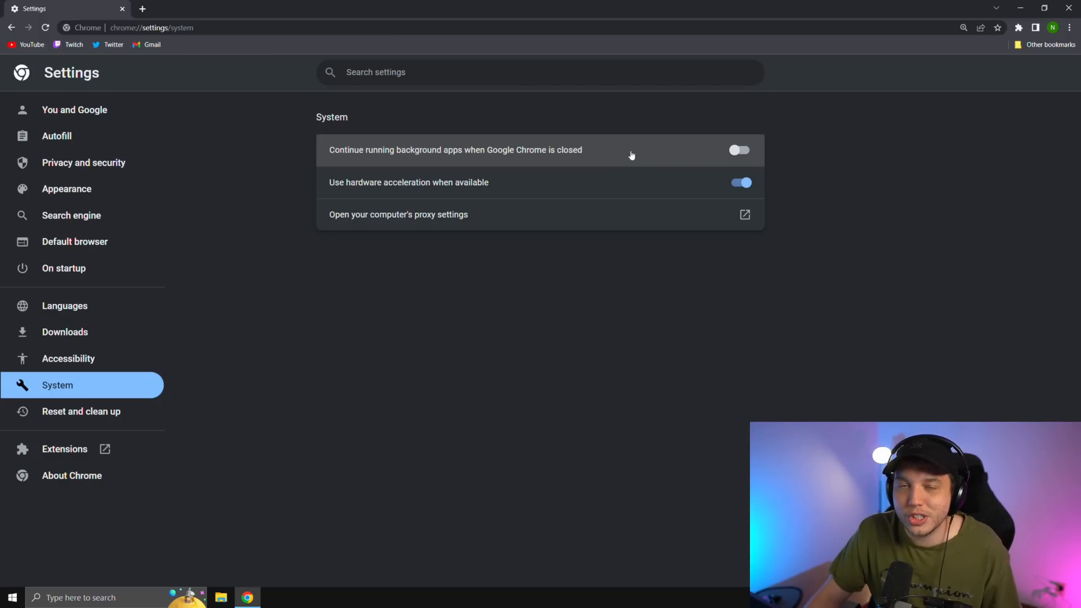